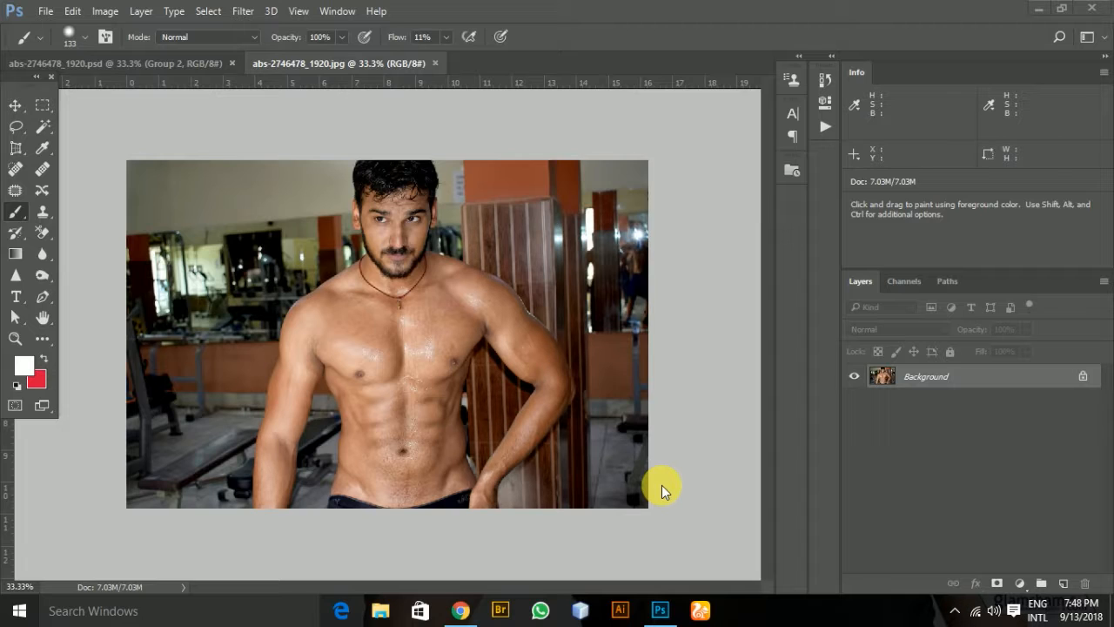
mouse_move(566, 436)
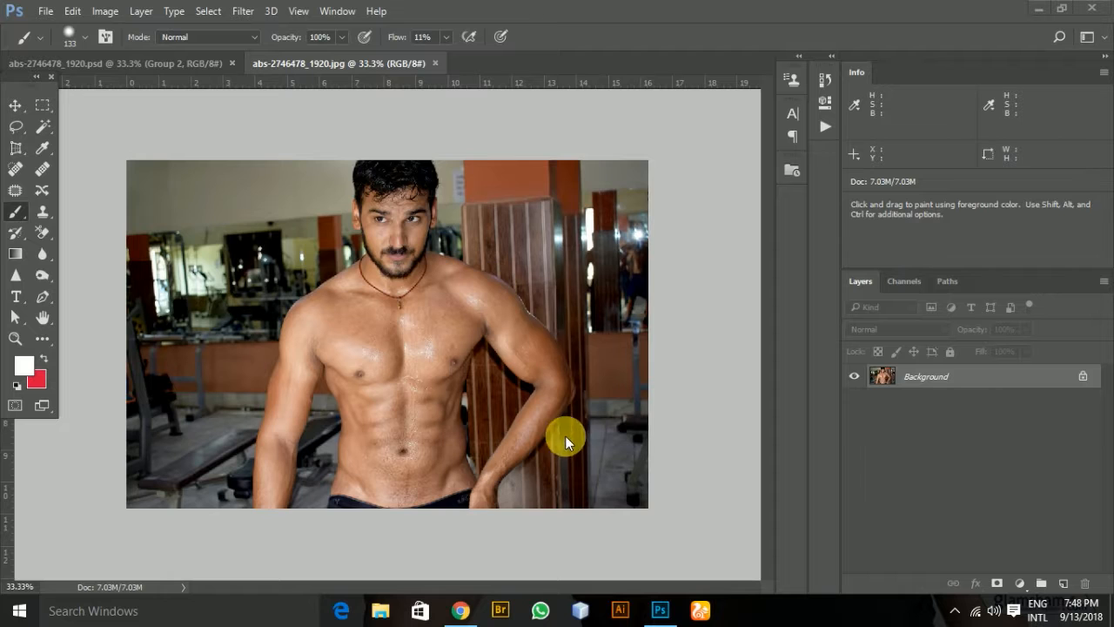
mouse_move(373, 446)
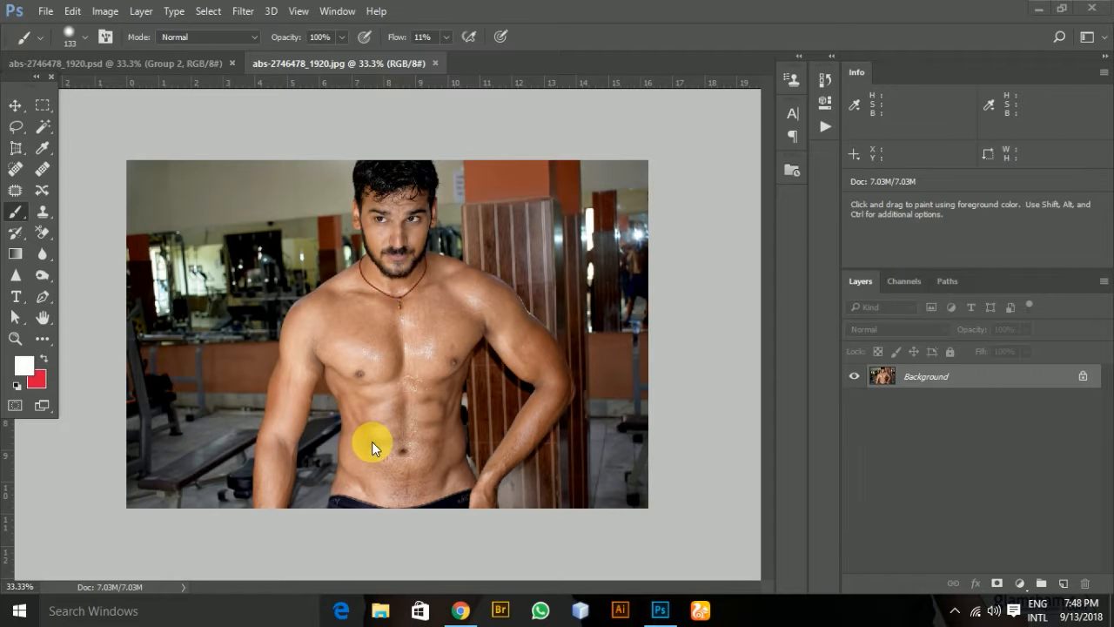
mouse_move(390, 446)
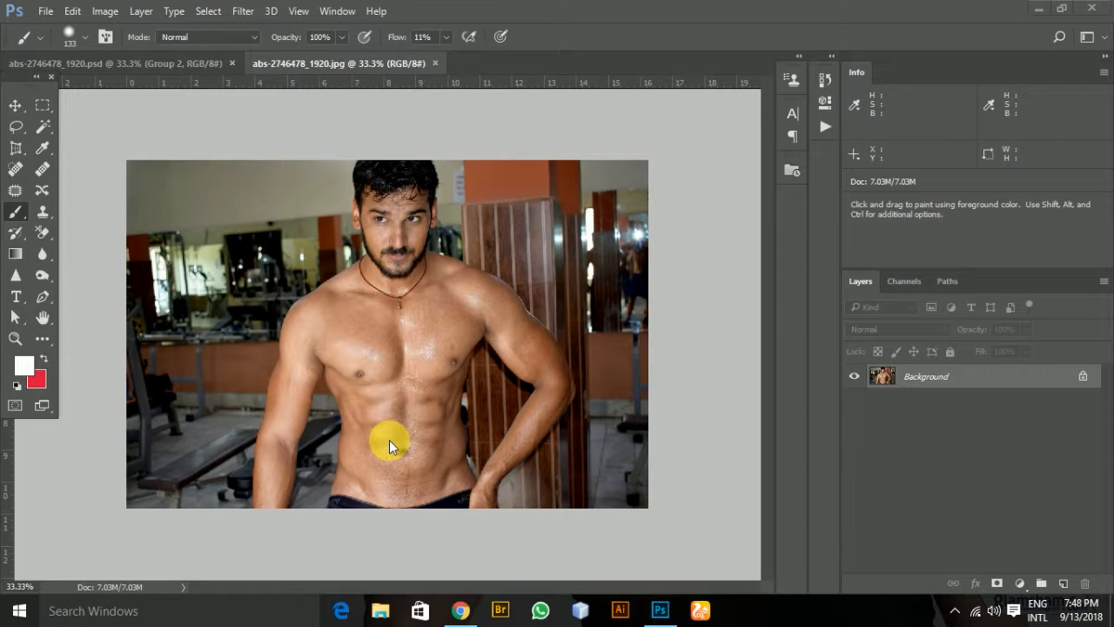
mouse_move(930, 406)
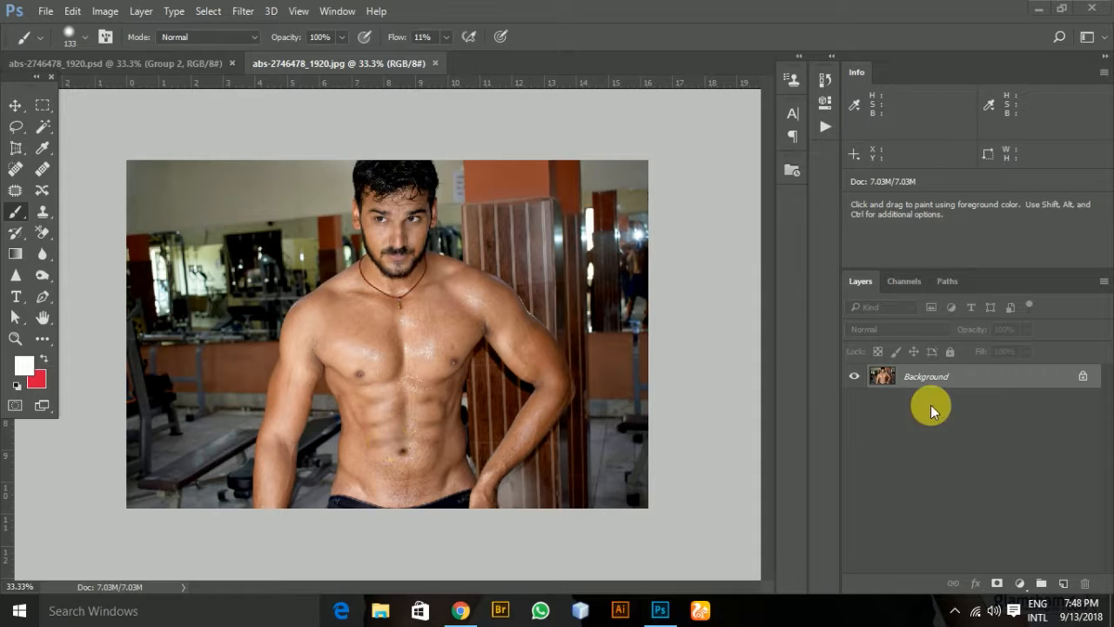
mouse_move(1059, 390)
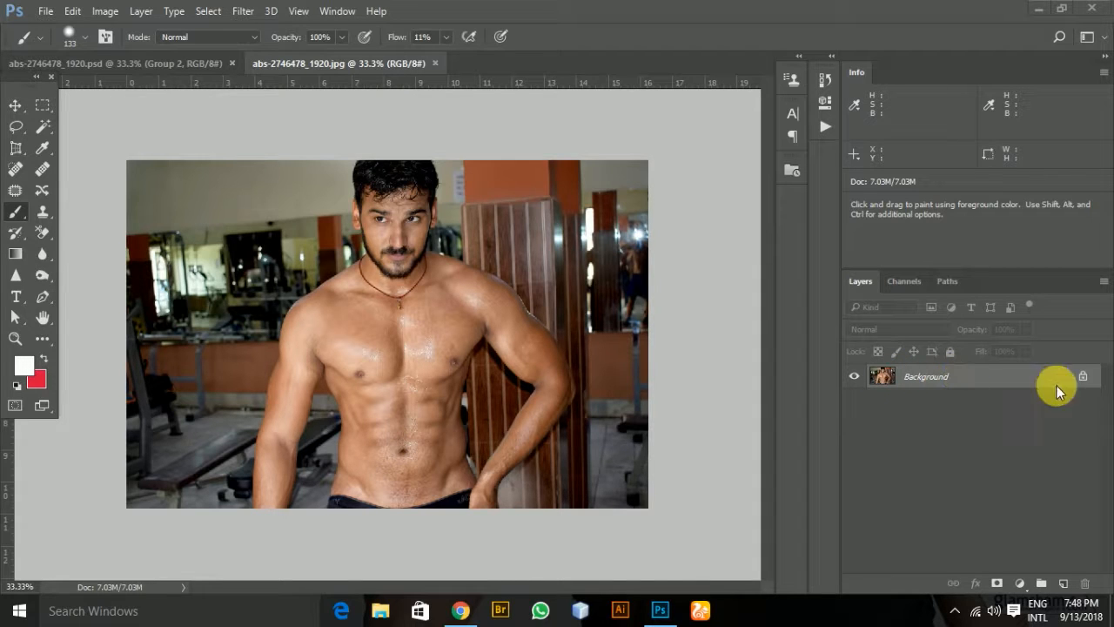
mouse_move(449, 310)
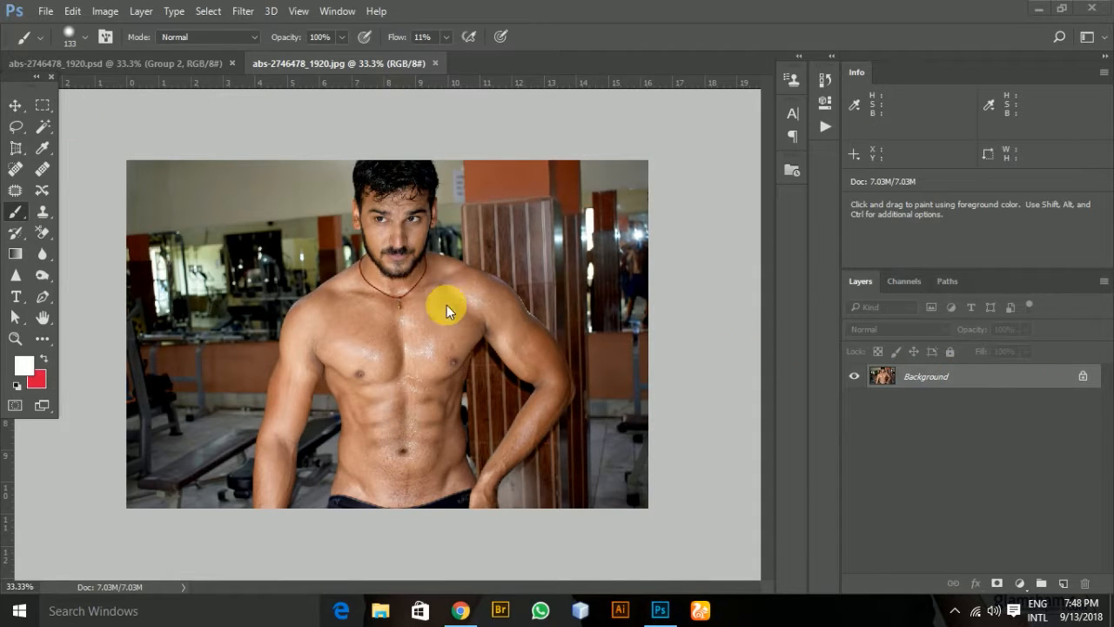
mouse_move(682, 339)
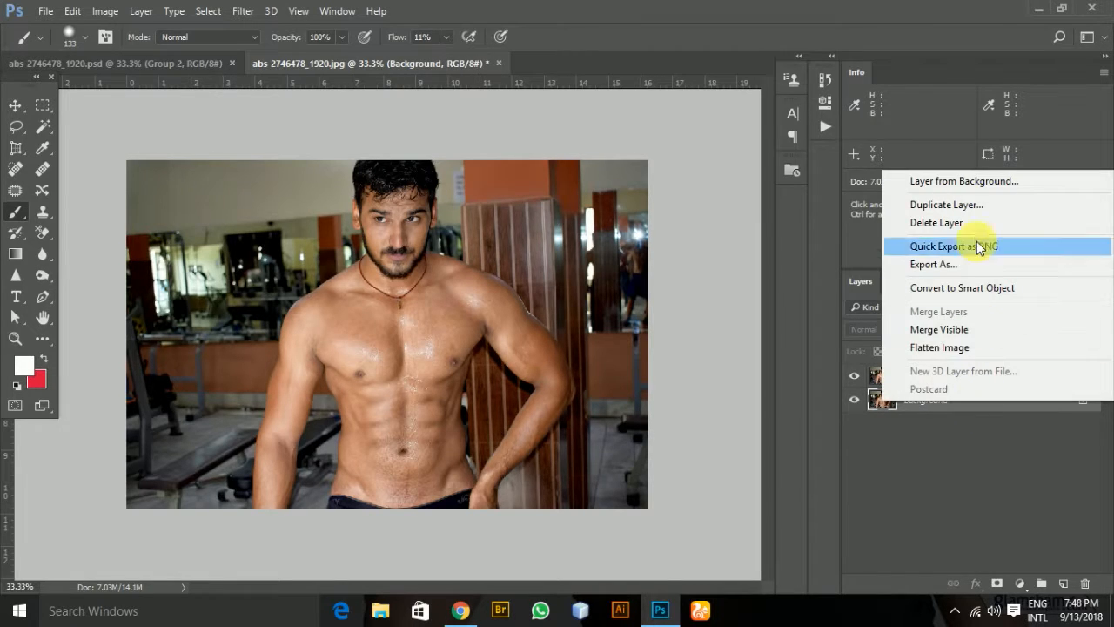
mouse_move(975, 215)
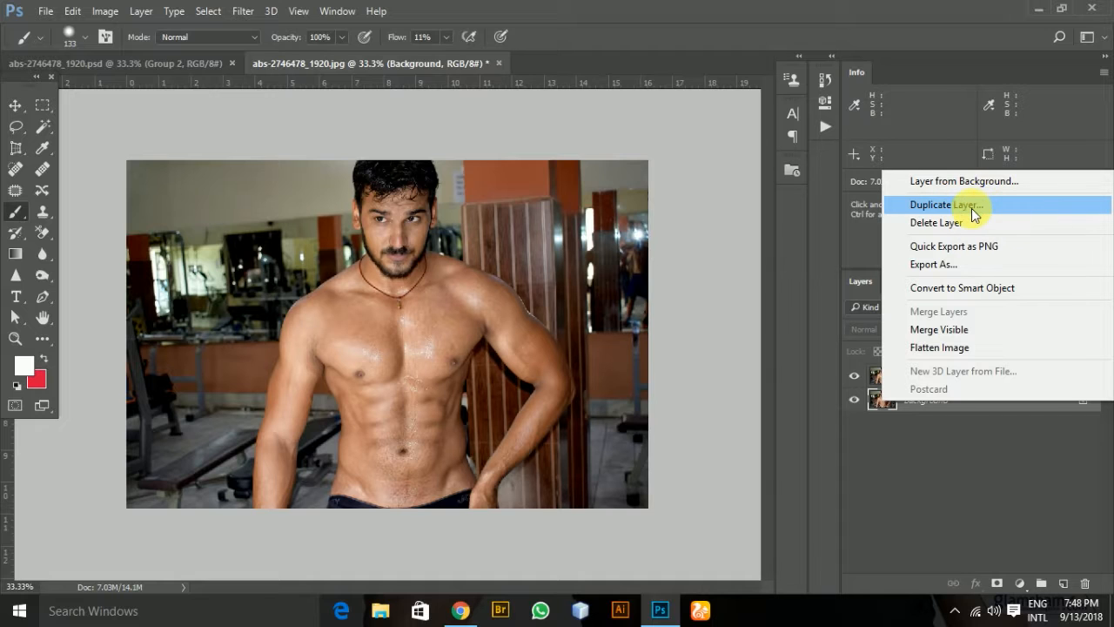
Duplicate the Background as Layer 1 and make it the active layer.
click(947, 206)
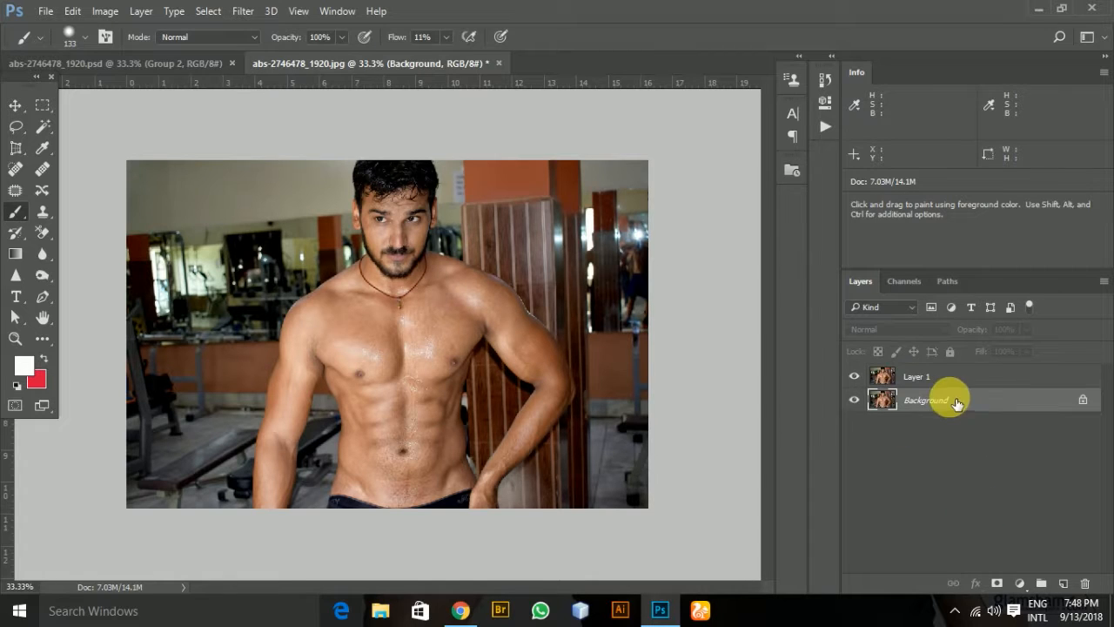
click(917, 376)
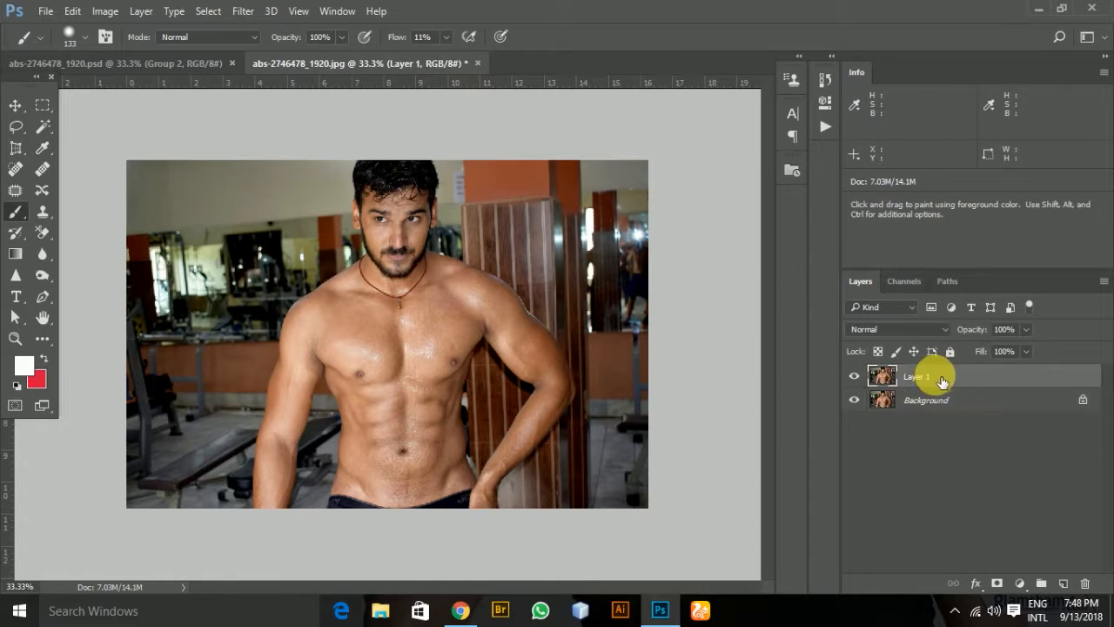
mouse_move(971, 385)
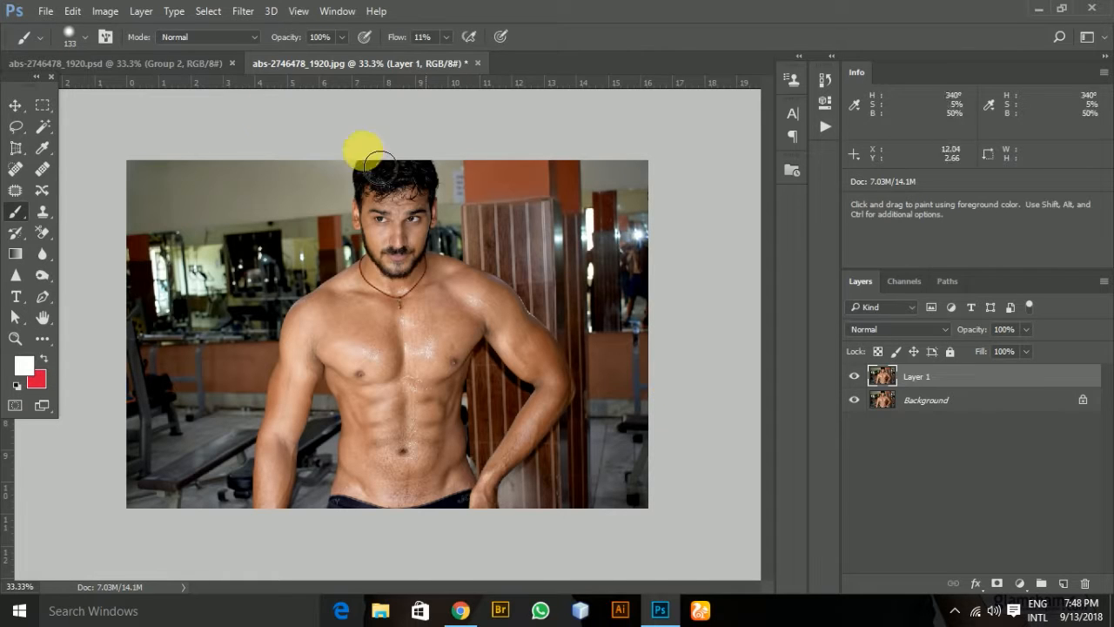
Desaturate Layer 1 via Image > Adjustments, leaving a grey copy over the colour Background.
click(104, 10)
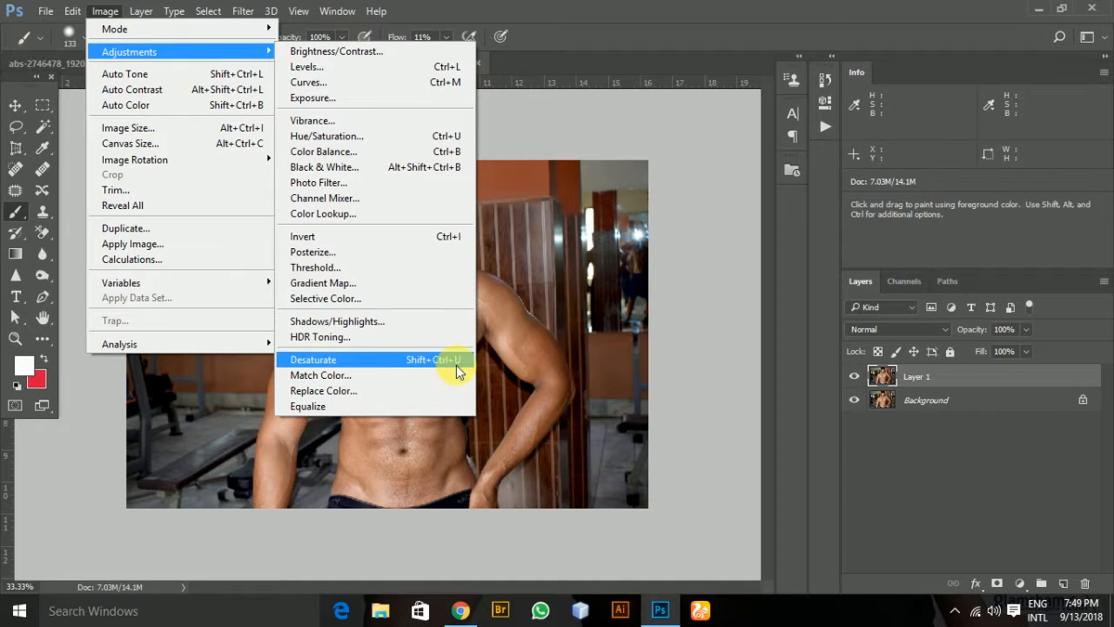
mouse_move(391, 366)
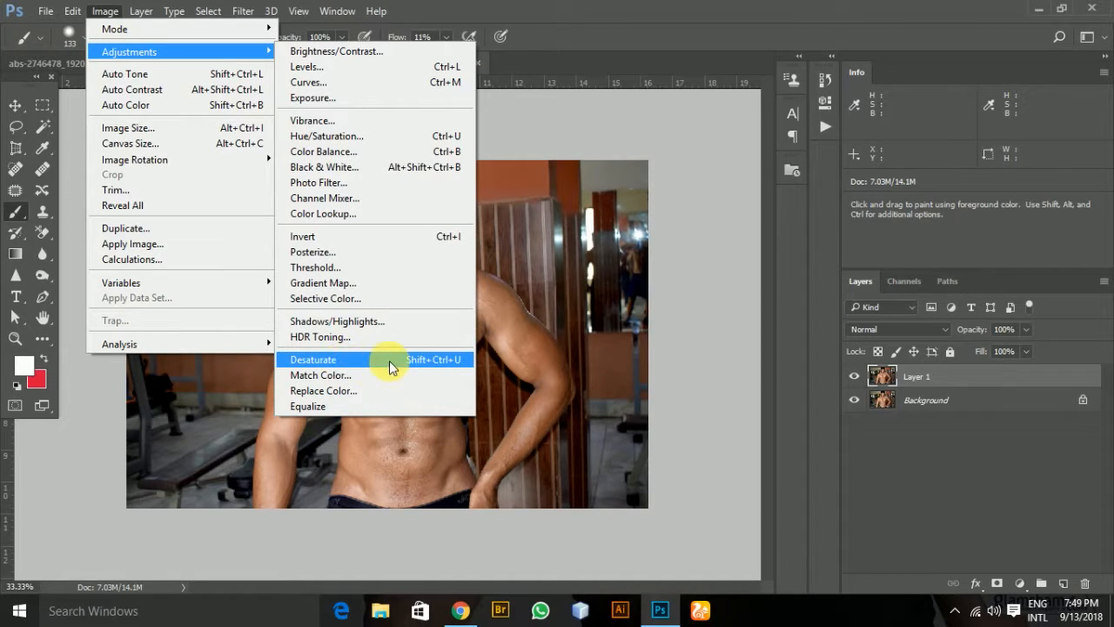
click(314, 359)
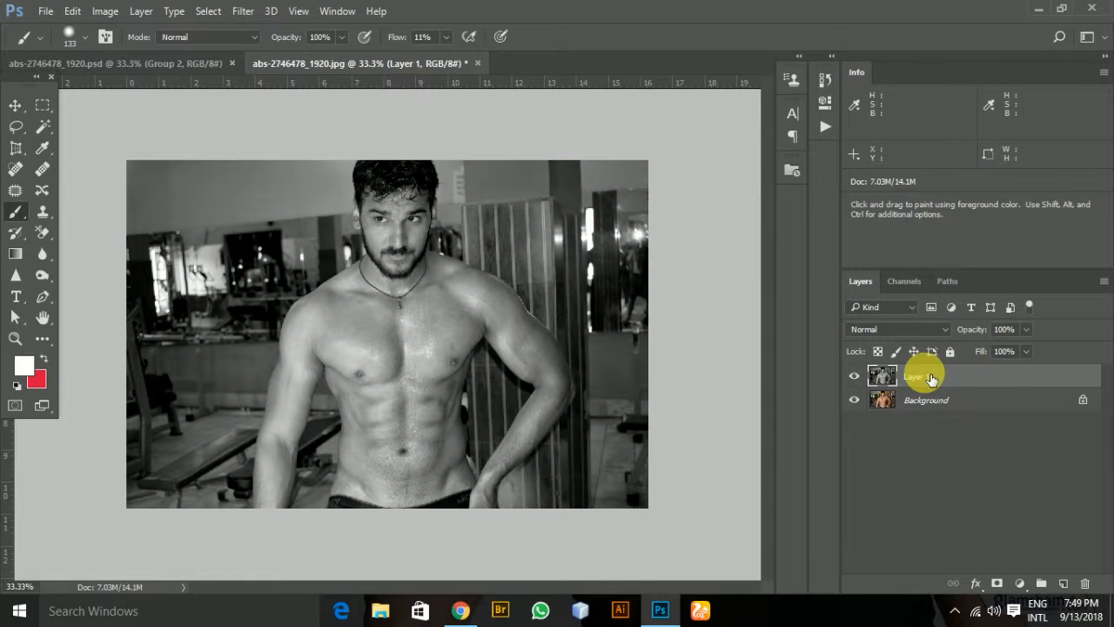
Blend the grey Layer 1 in Vivid Light mode.
click(898, 330)
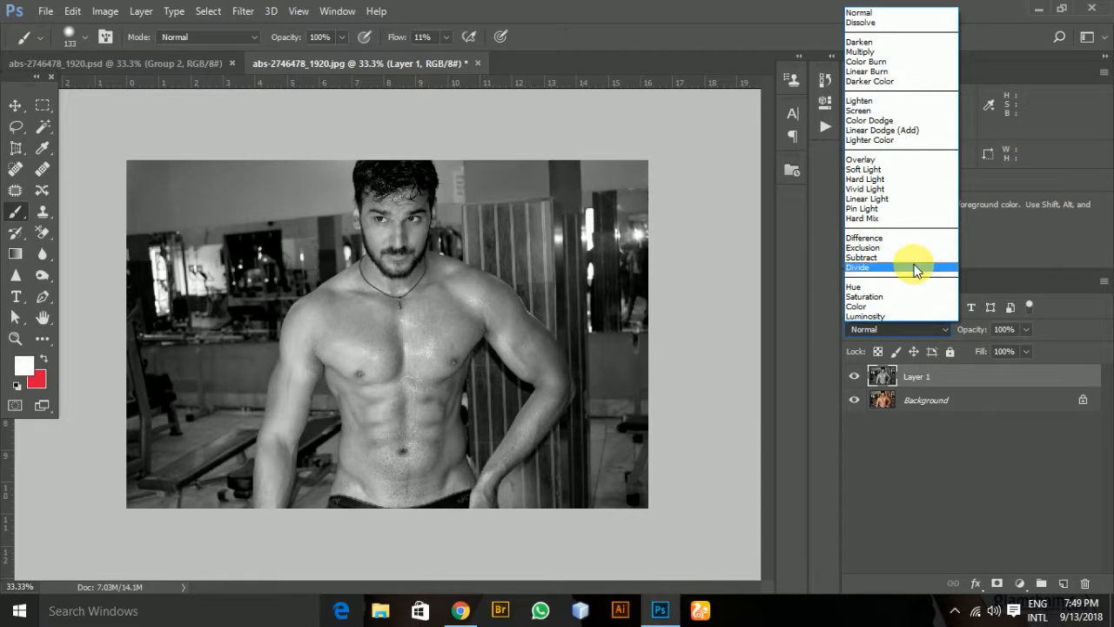
click(865, 199)
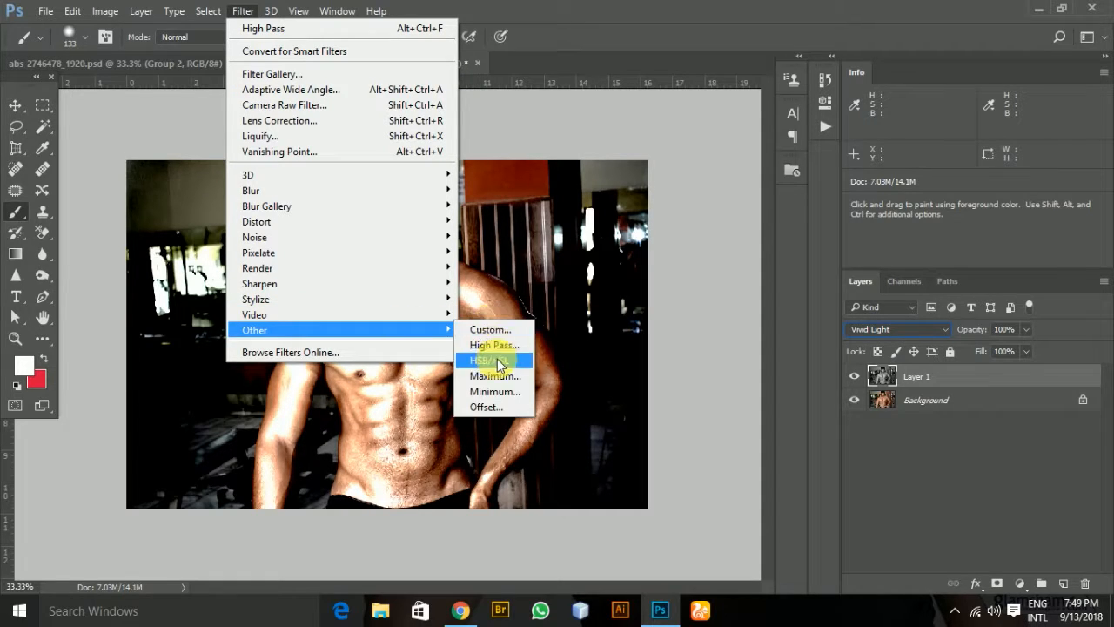
mouse_move(493, 345)
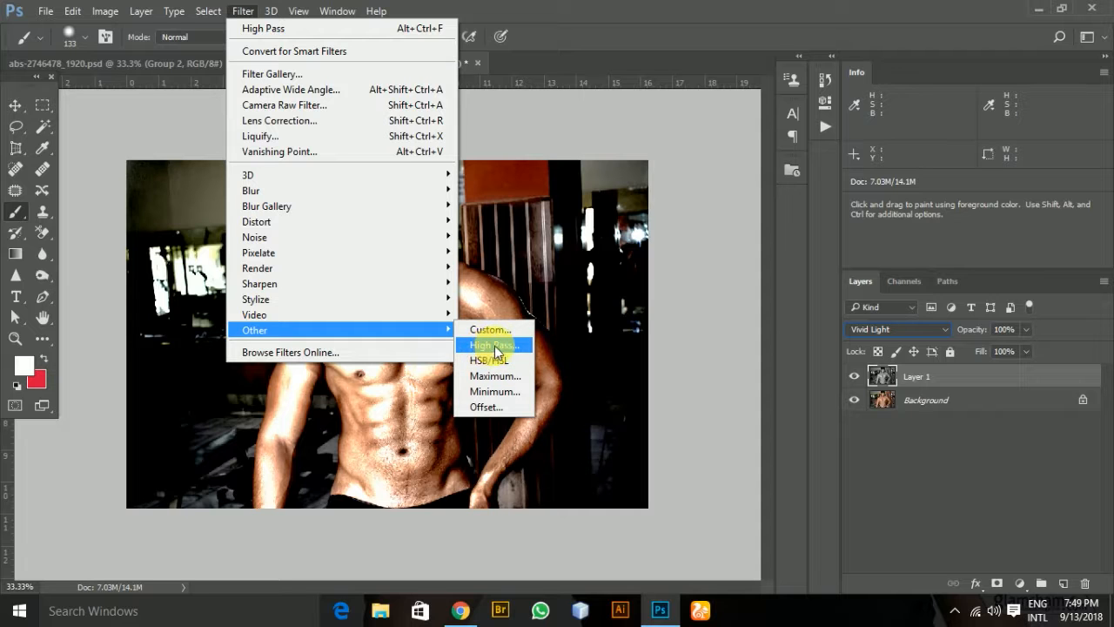
Apply a High Pass filter to Layer 1 with the radius settled at about 20.8 pixels.
click(493, 345)
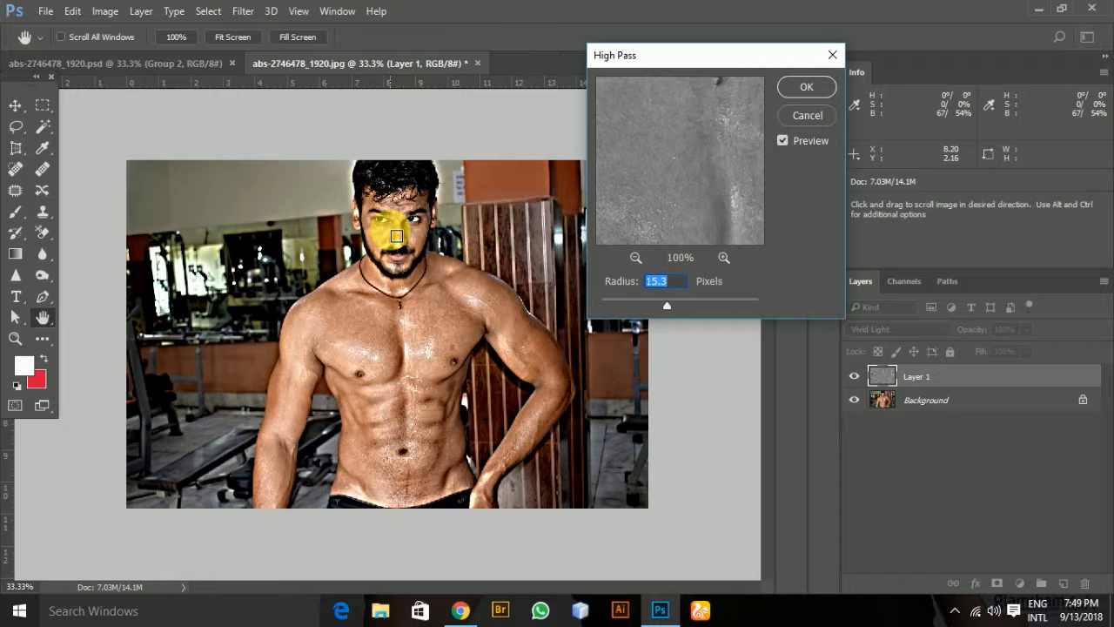
mouse_move(439, 247)
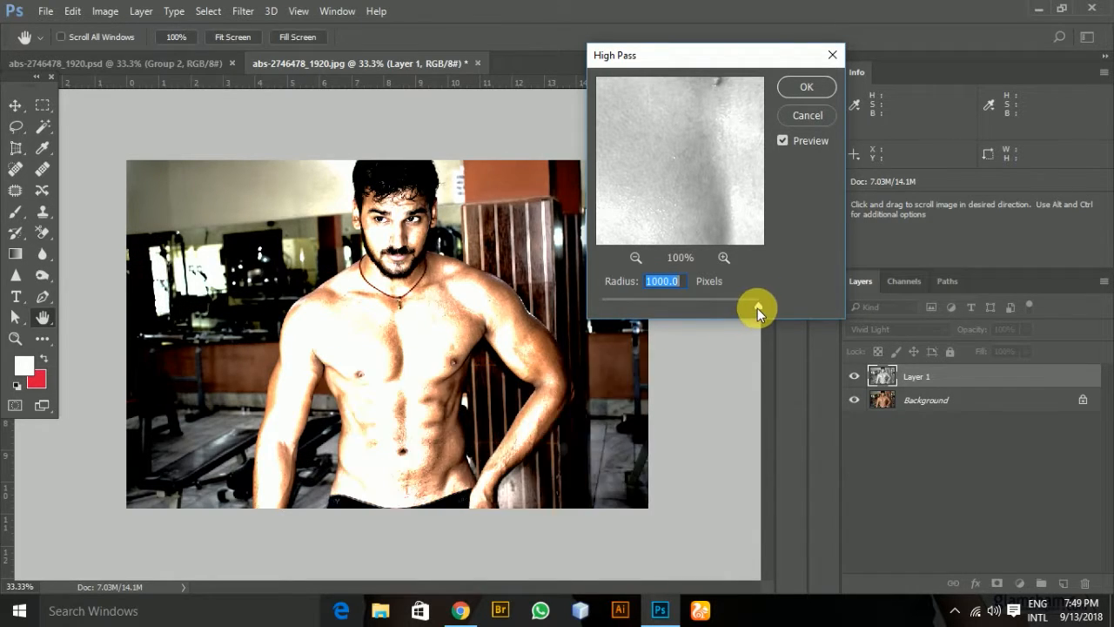
drag(757, 304, 599, 304)
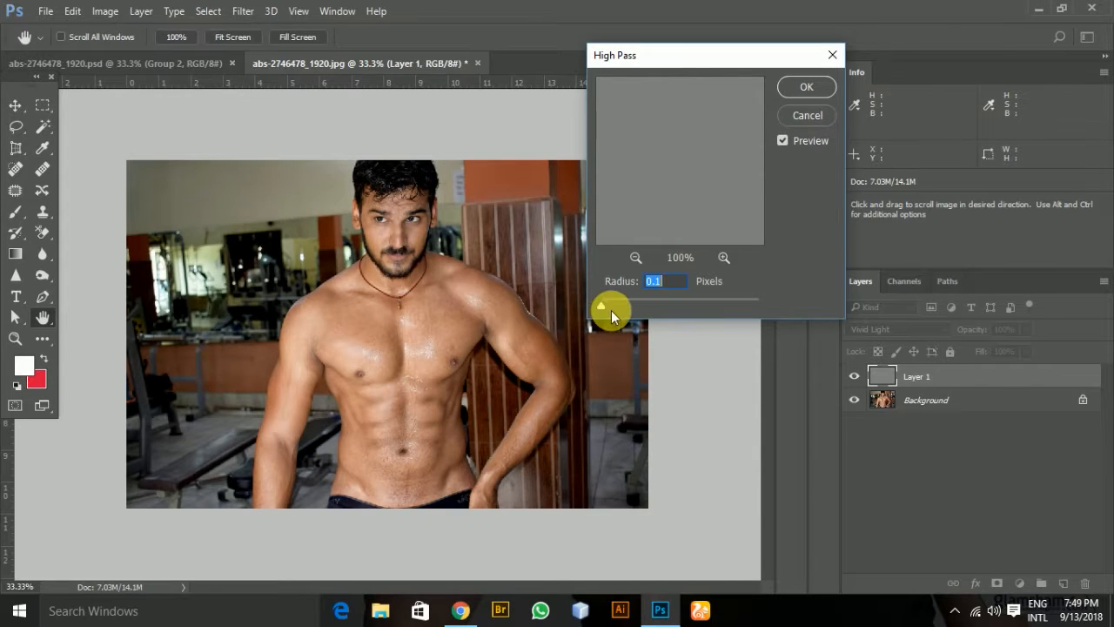
drag(602, 308, 629, 308)
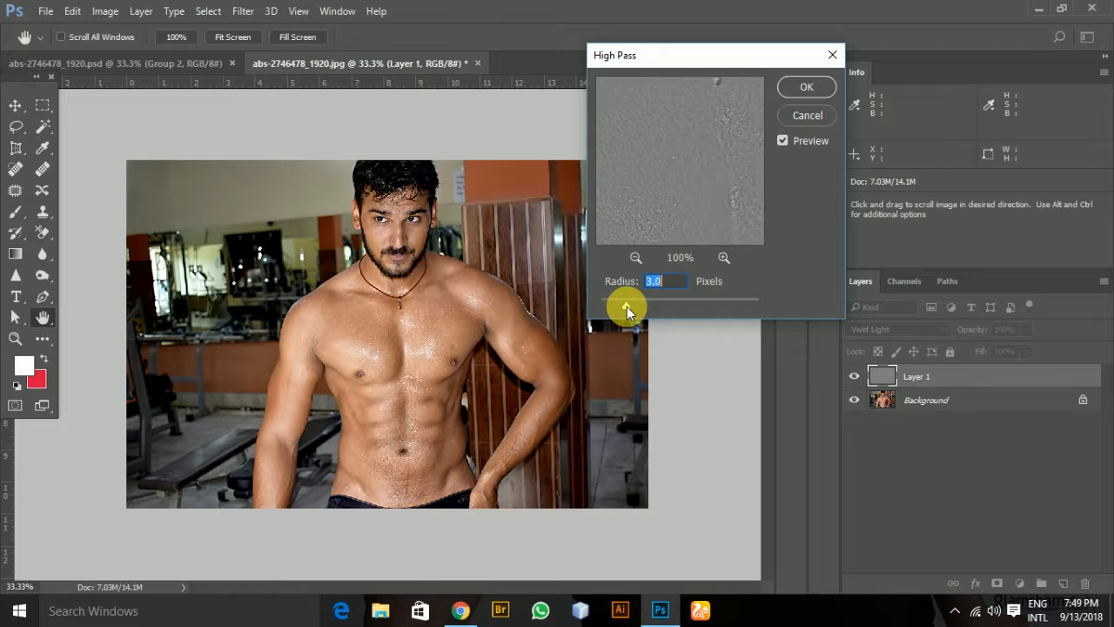
drag(629, 310, 648, 310)
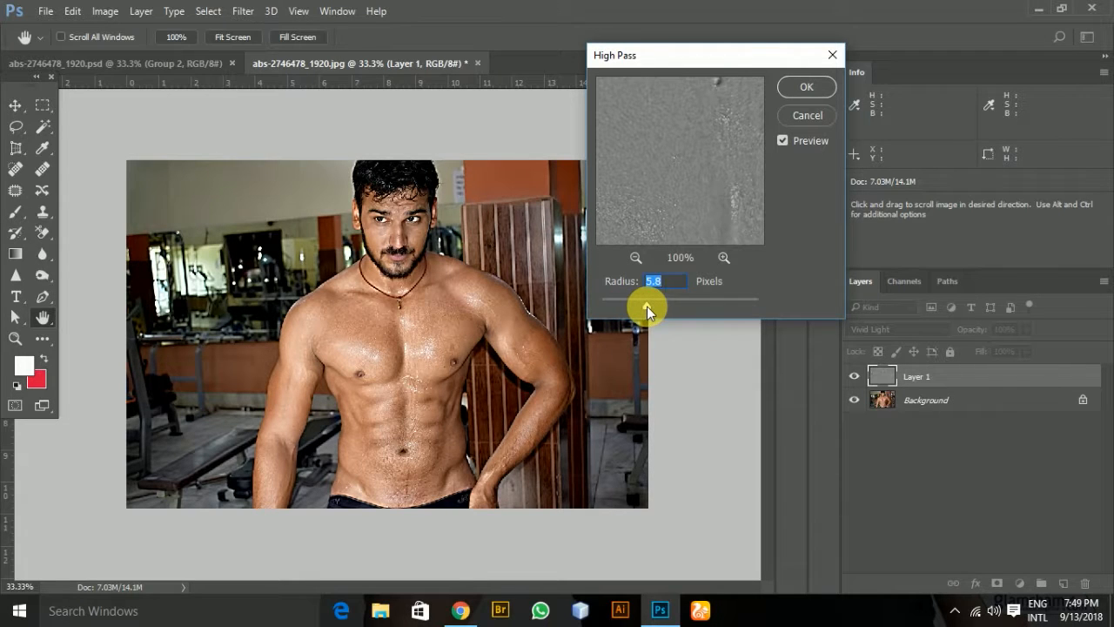
drag(648, 305, 679, 305)
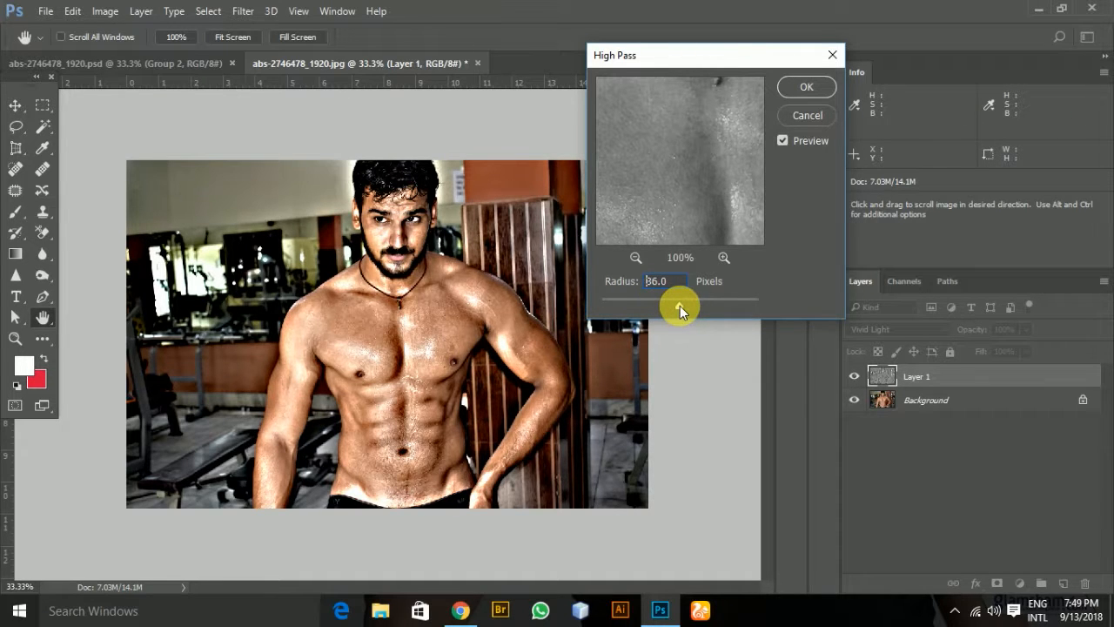
drag(682, 304, 671, 305)
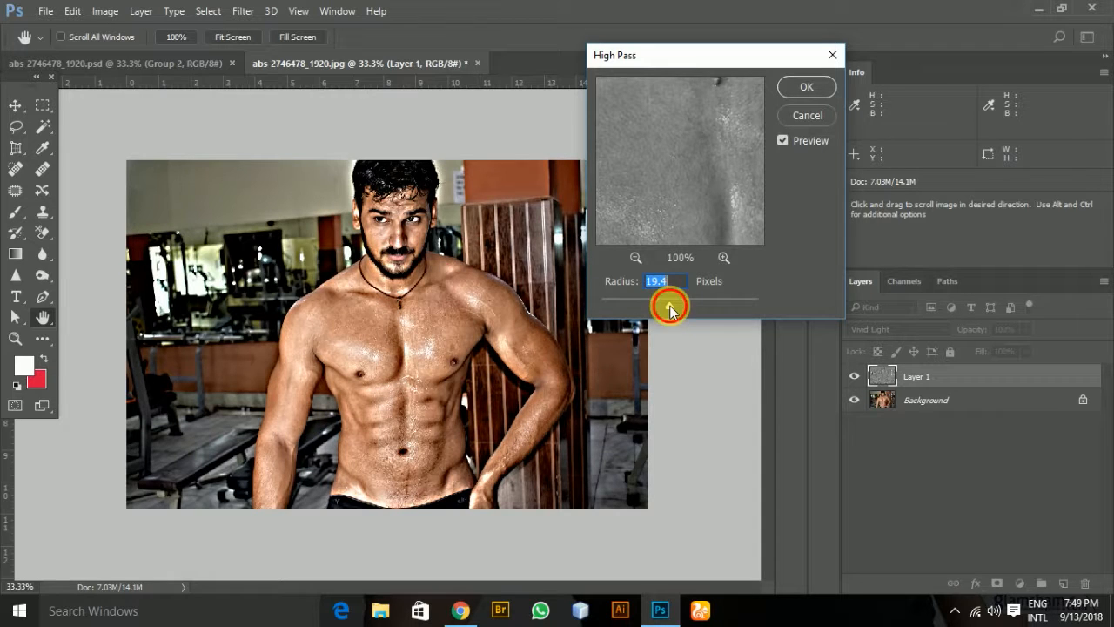
drag(693, 306, 670, 307)
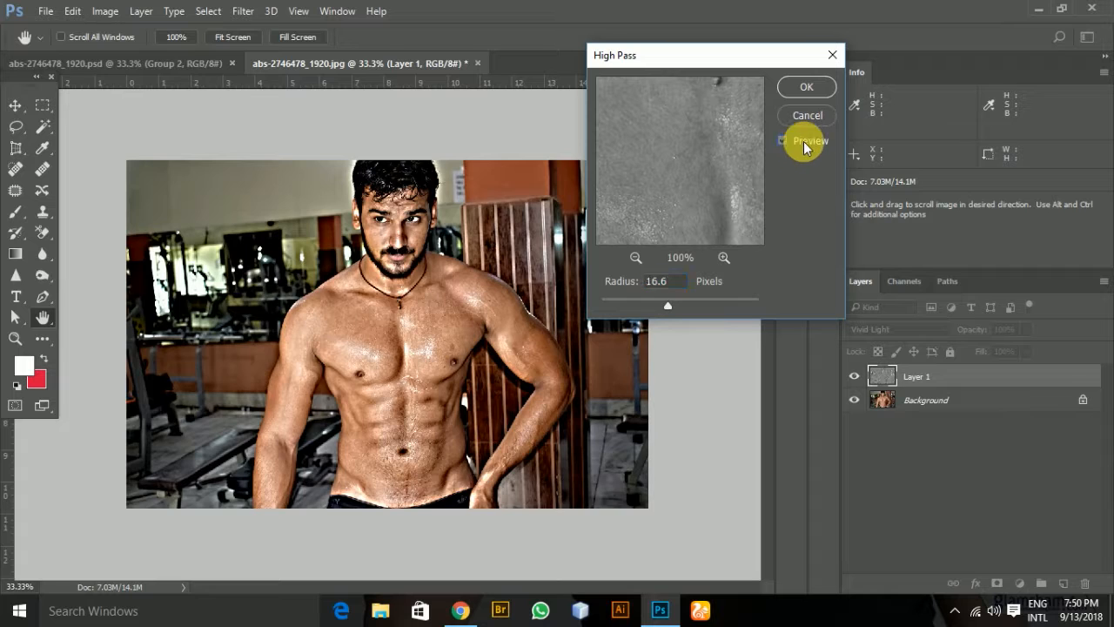
click(783, 139)
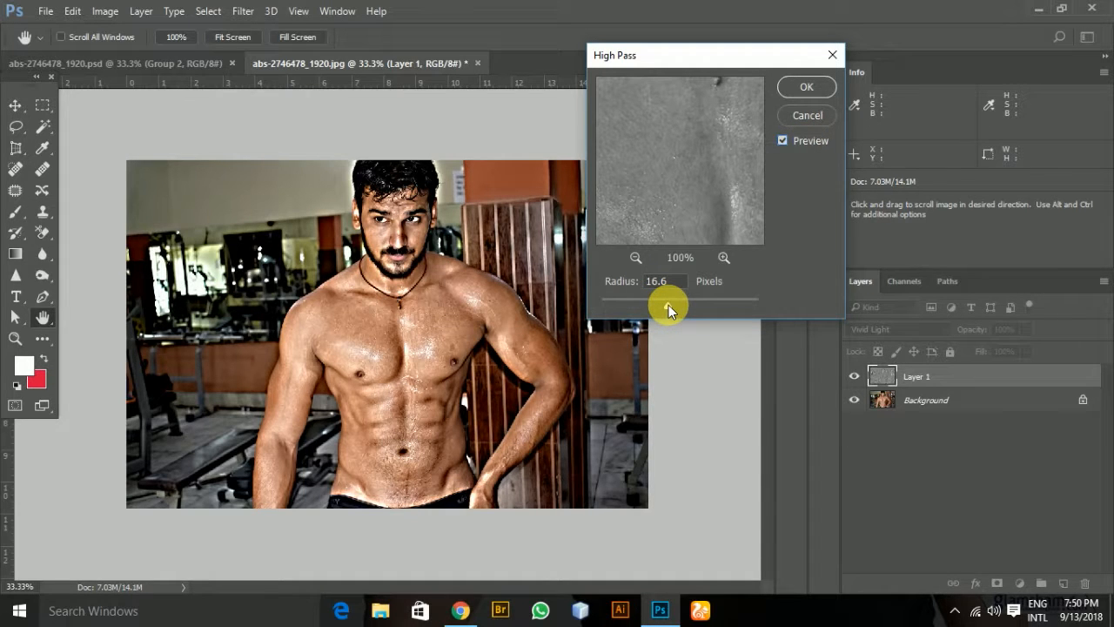
drag(662, 299, 675, 305)
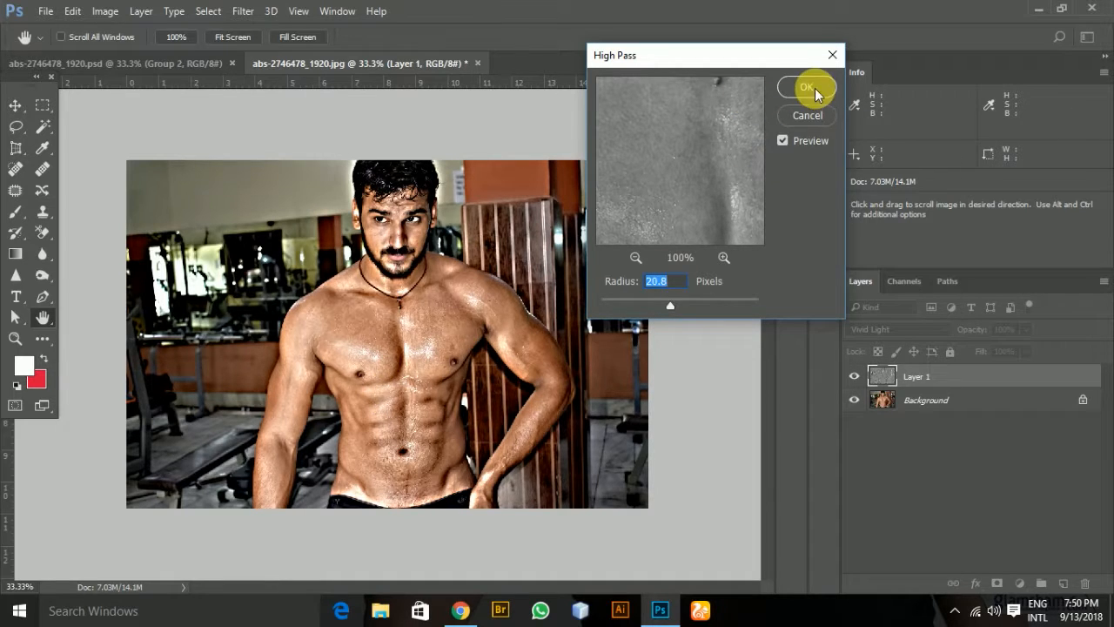
click(808, 87)
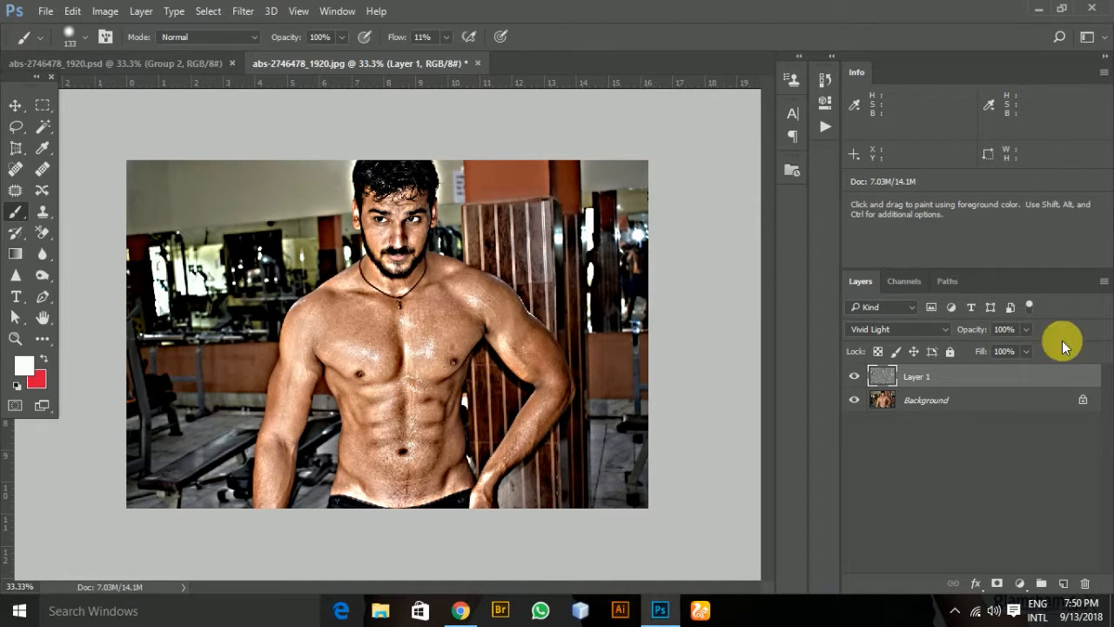
mouse_move(939, 379)
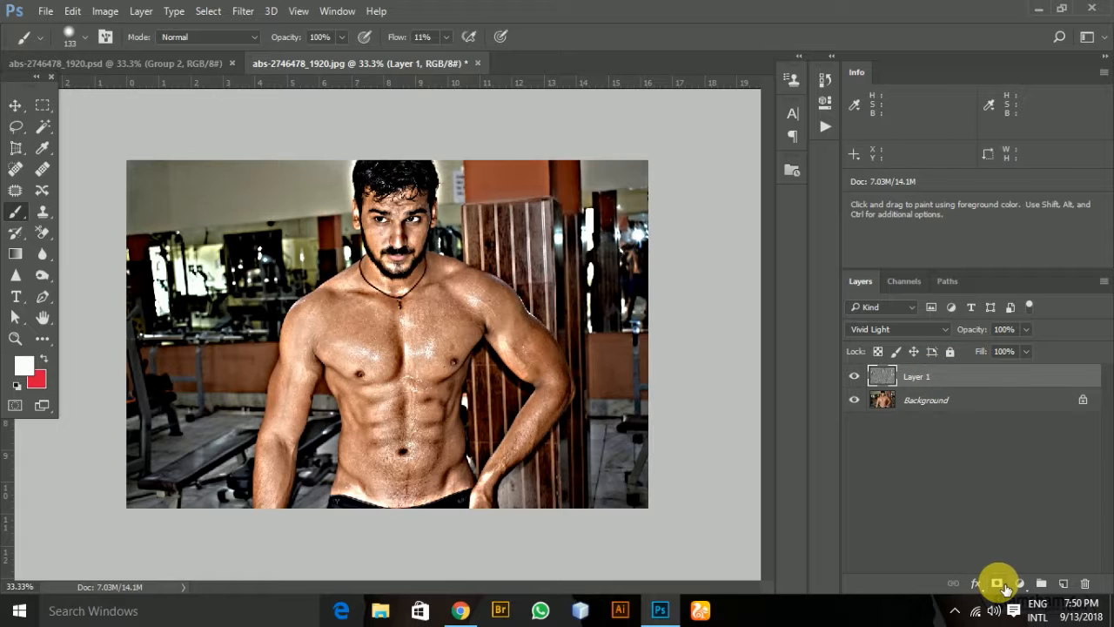
mouse_move(997, 583)
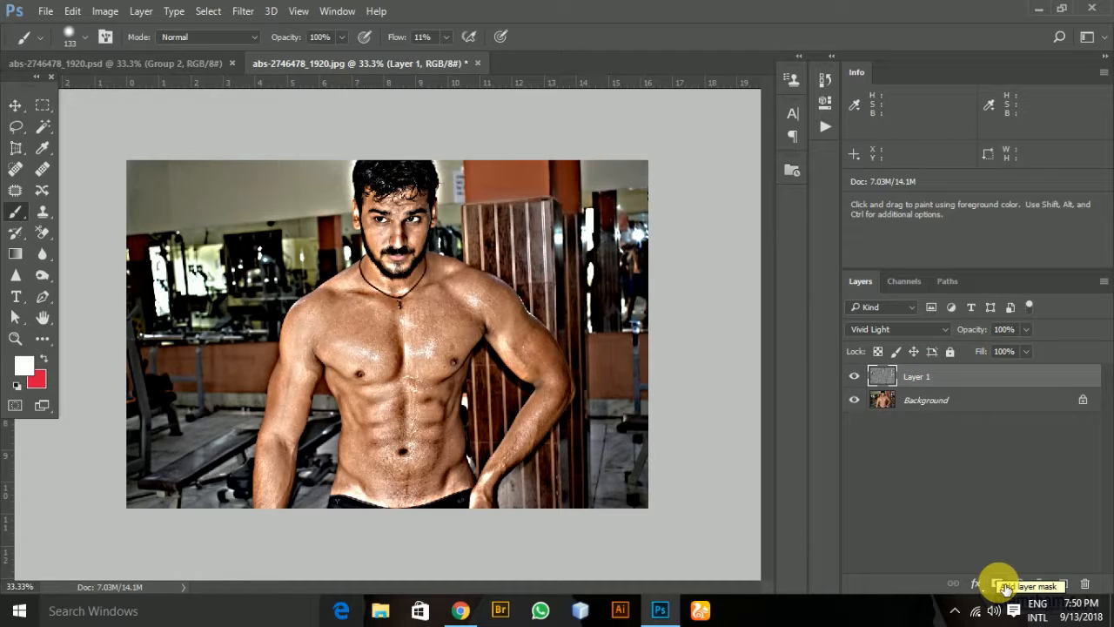
Add an all-black layer mask to Layer 1, hiding the high-pass sharpening.
click(1000, 583)
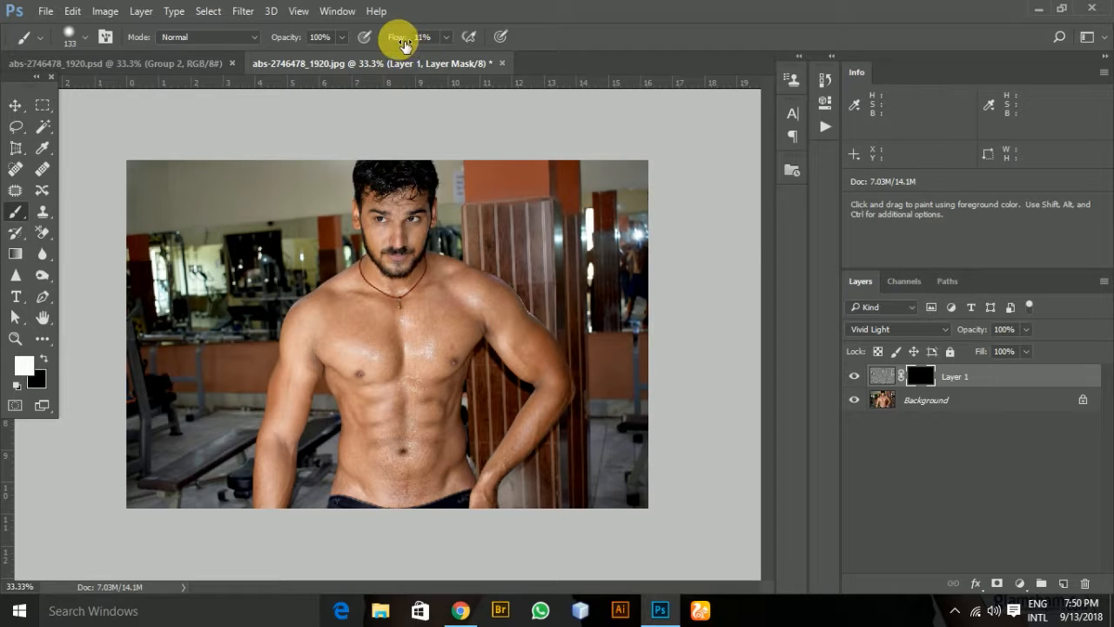
Lower the brush flow to about 11% for painting on the mask.
triple_click(421, 36)
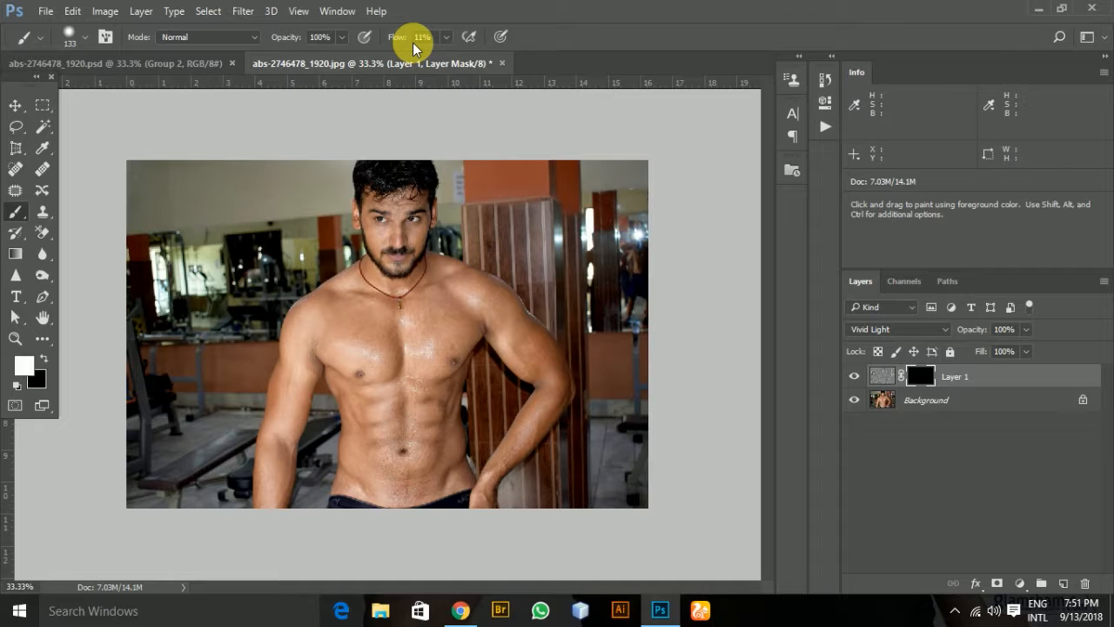
mouse_move(453, 449)
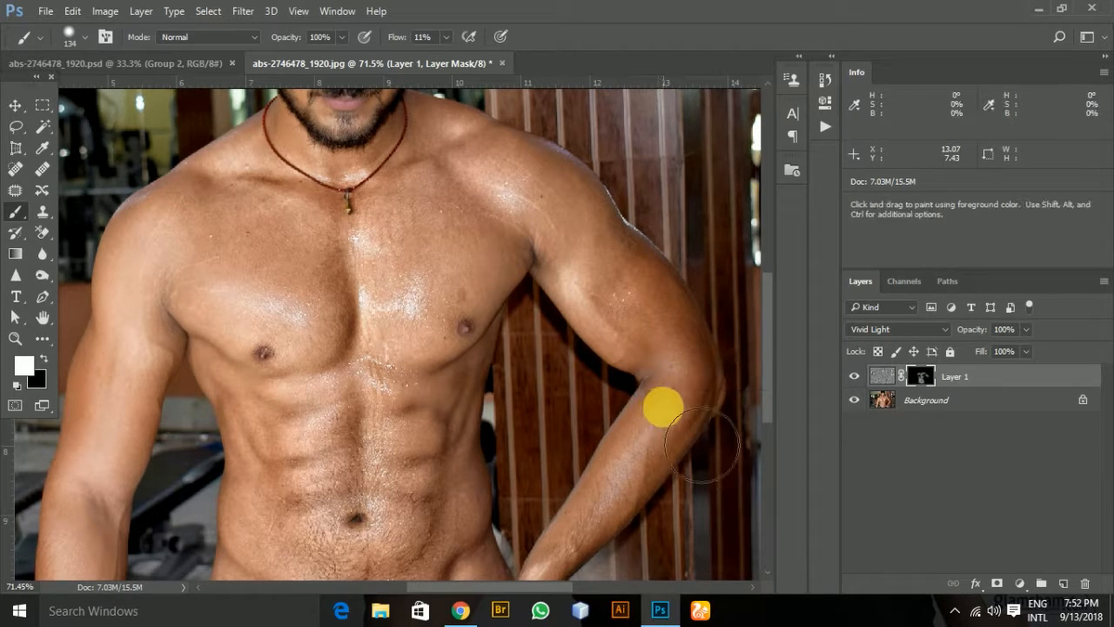
Paint white on the mask over the arm to reveal the sharpening there.
drag(662, 403, 688, 386)
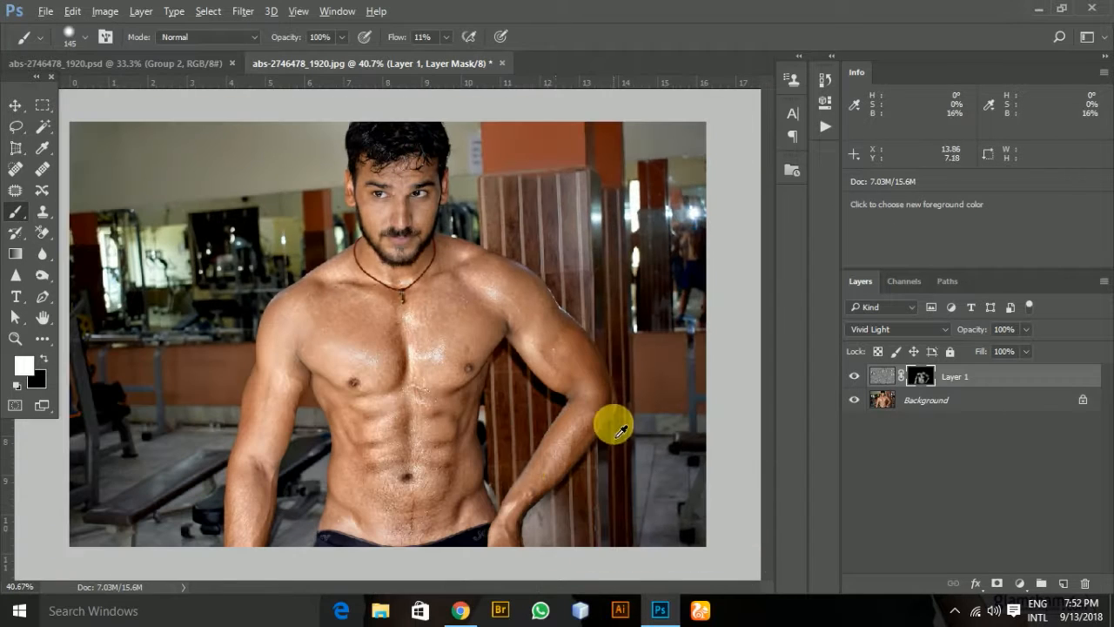
mouse_move(488, 423)
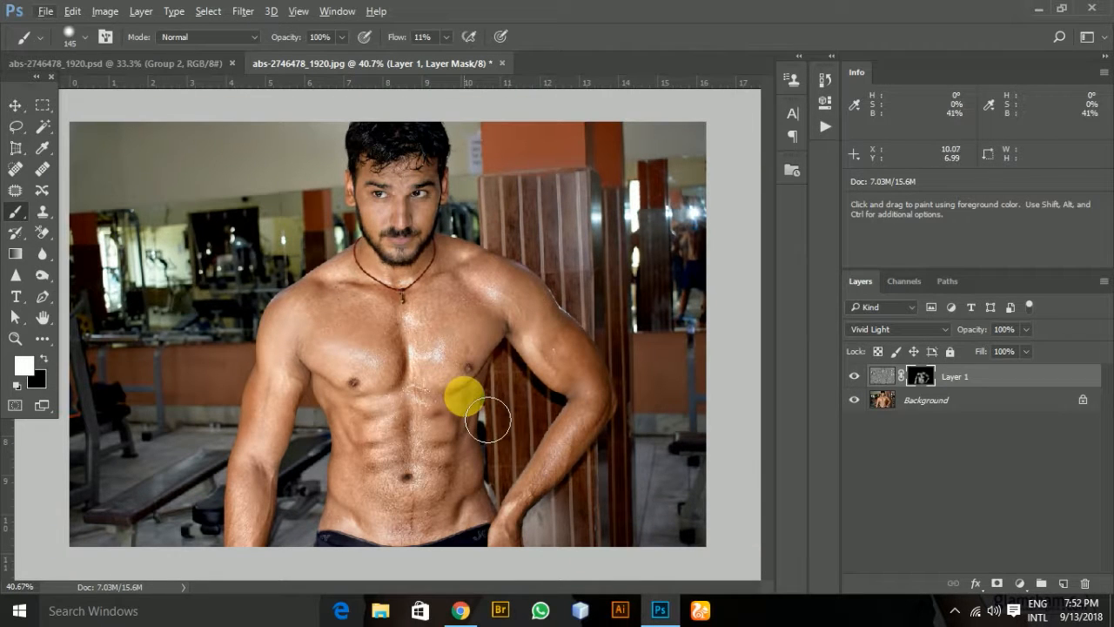
Change the sharpening layer's blend mode to Soft Light.
click(897, 329)
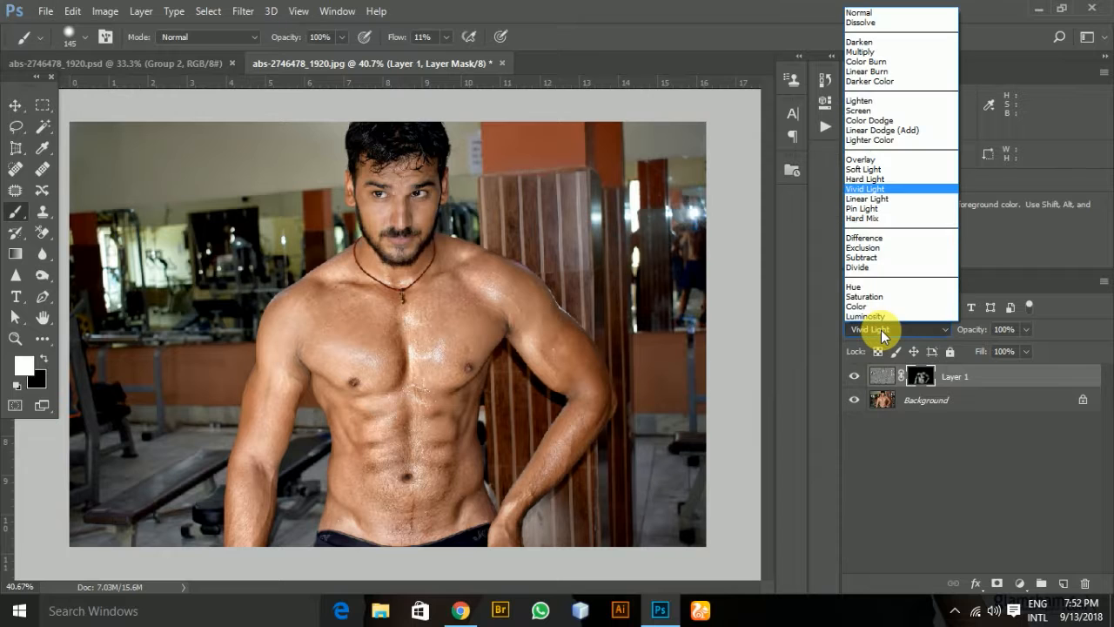
mouse_move(864, 169)
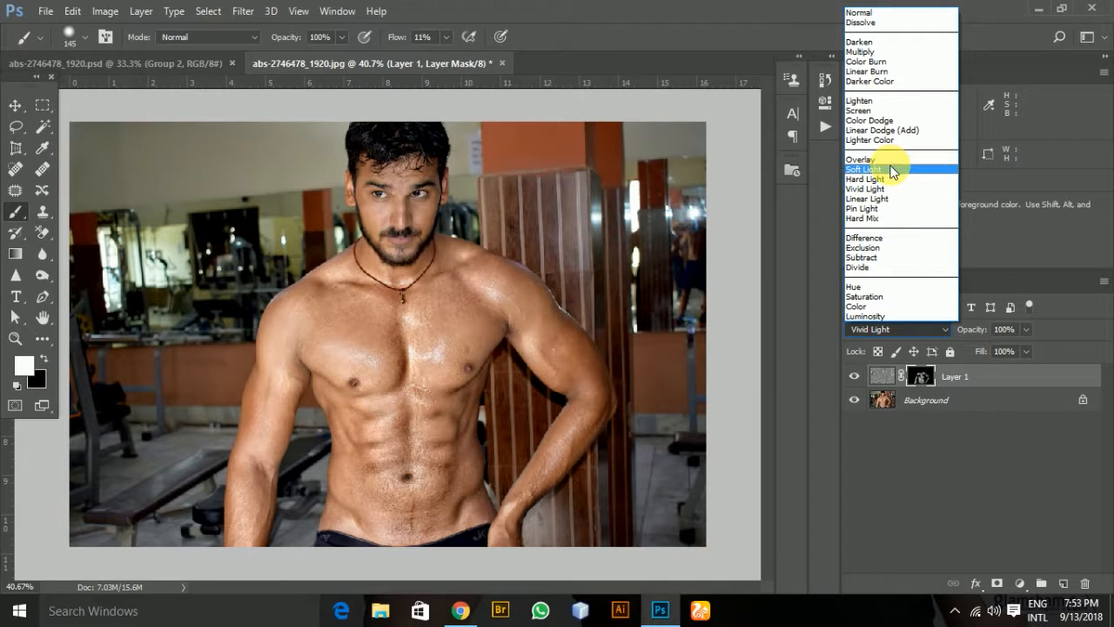
click(864, 169)
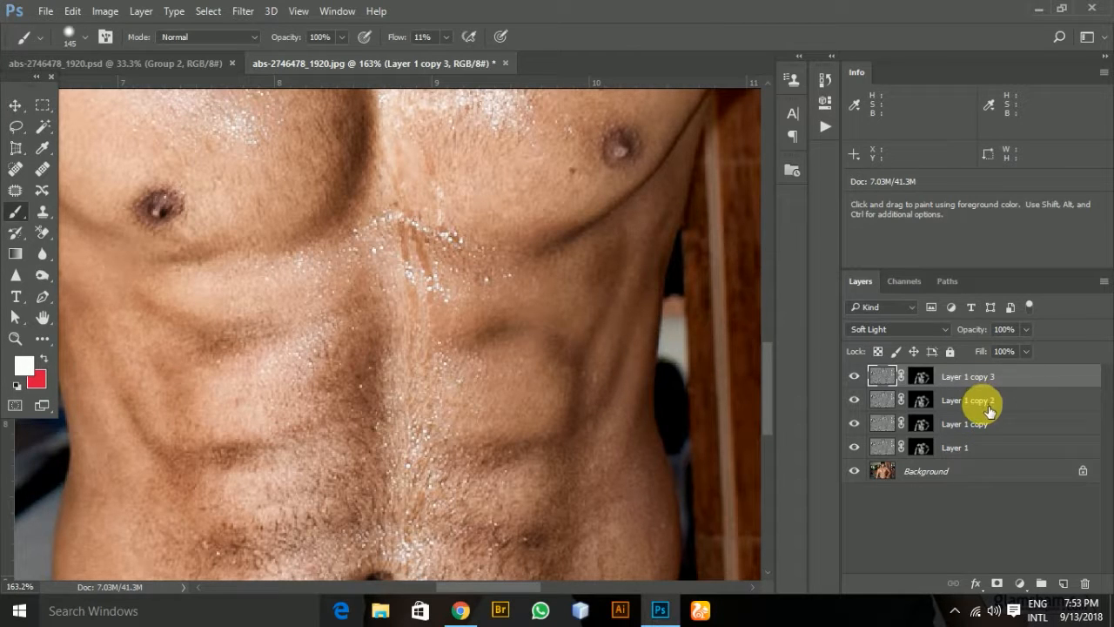
Select the stacked Layer 1 copies for removal.
click(968, 376)
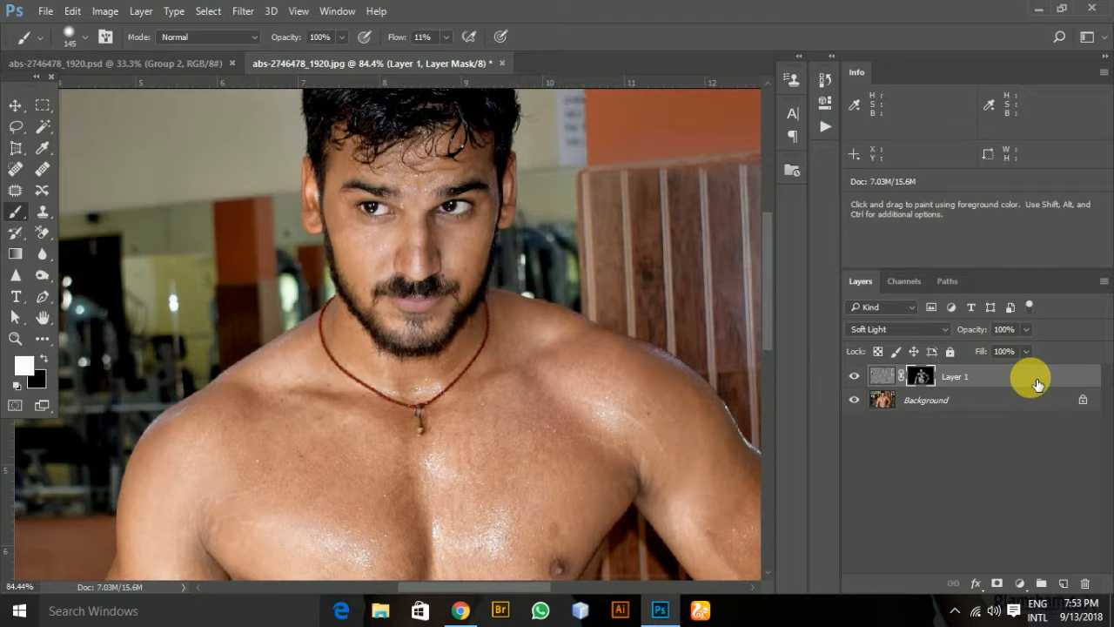
Gather the copy layers into Group 1 and zoom in on the face and chest.
key(ctrl+j)
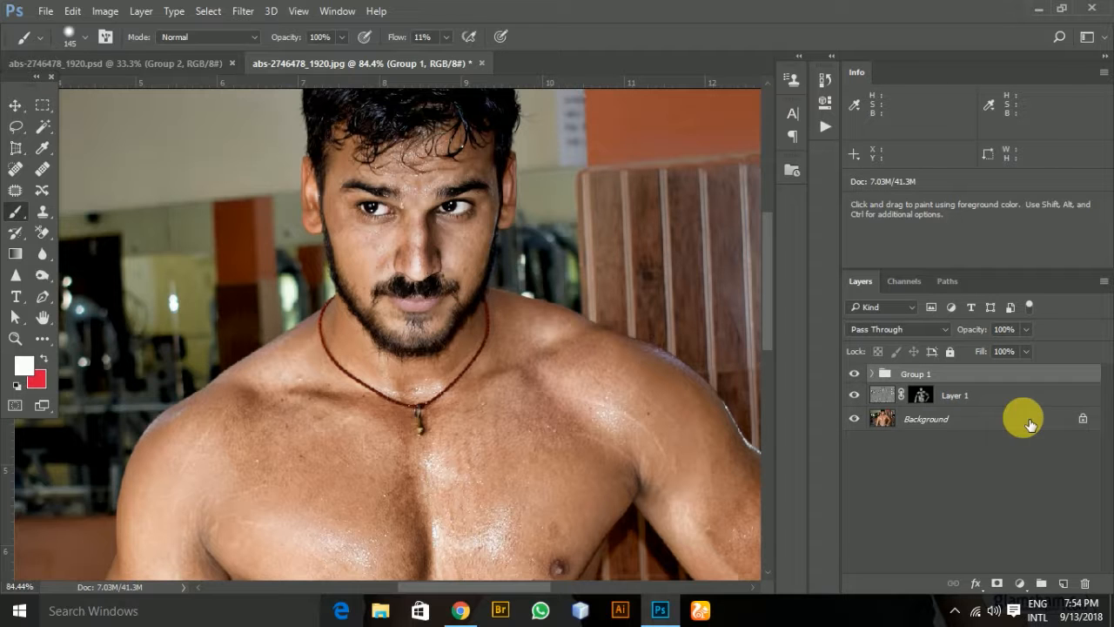
mouse_move(397, 334)
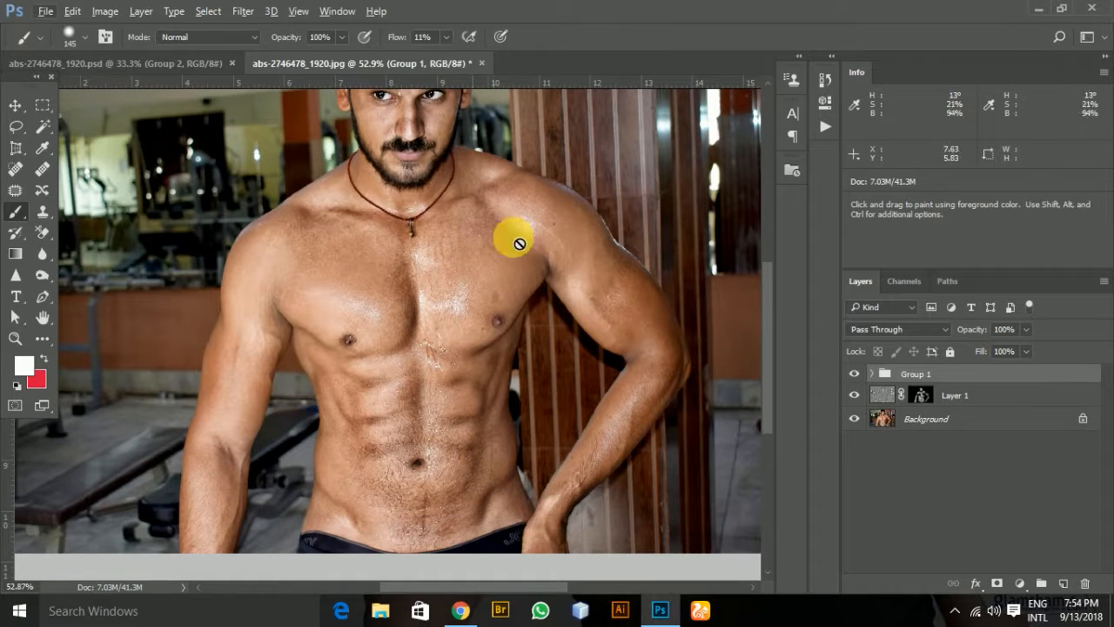
click(853, 373)
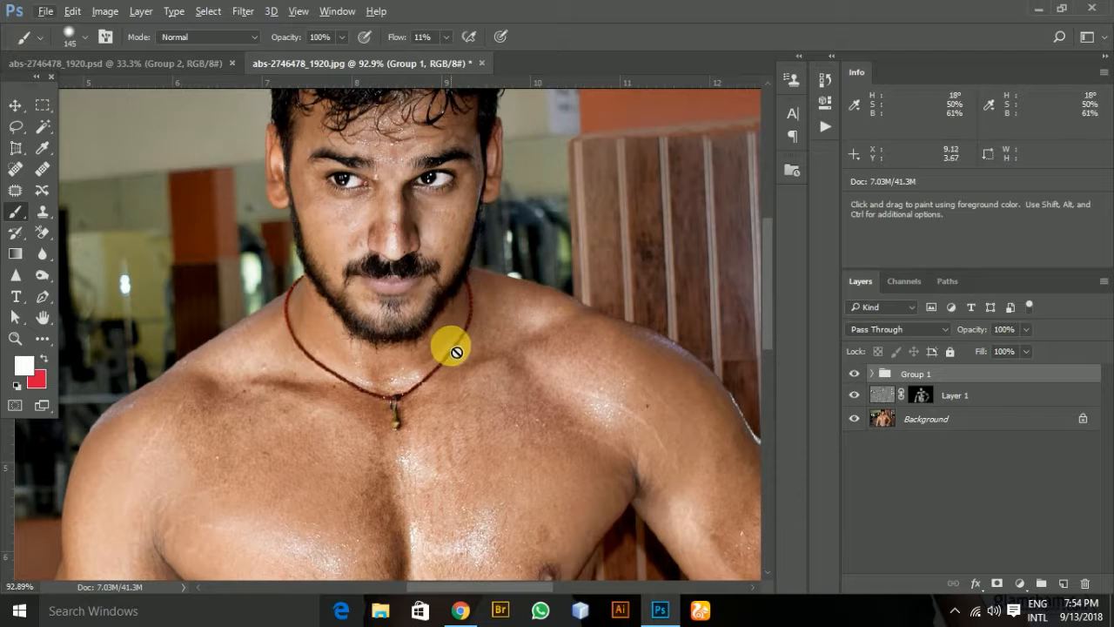
mouse_move(625, 310)
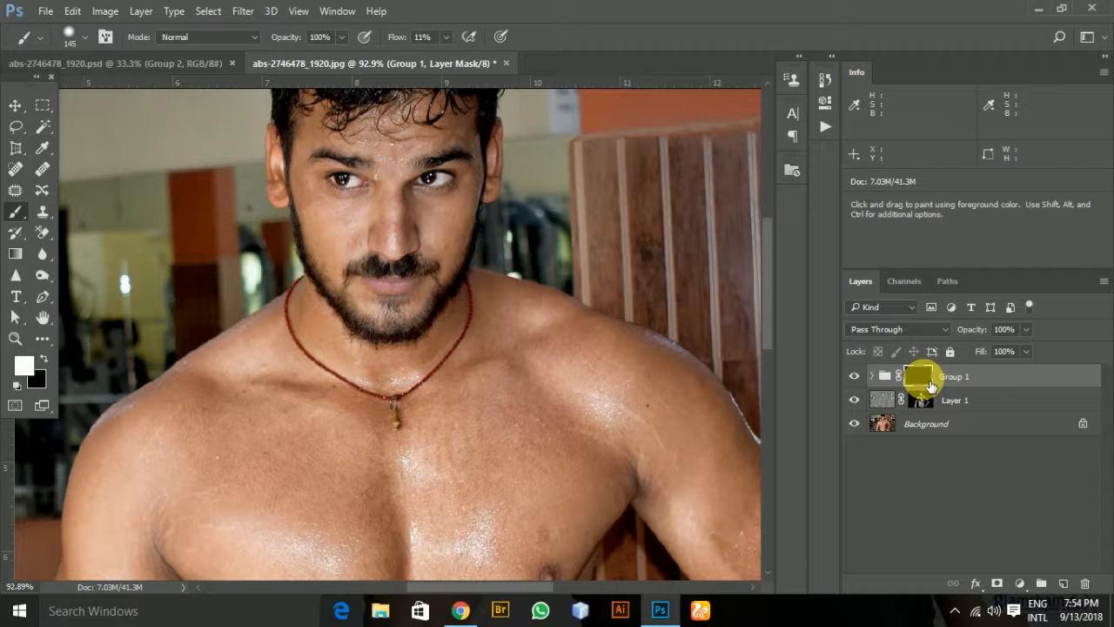
mouse_move(923, 381)
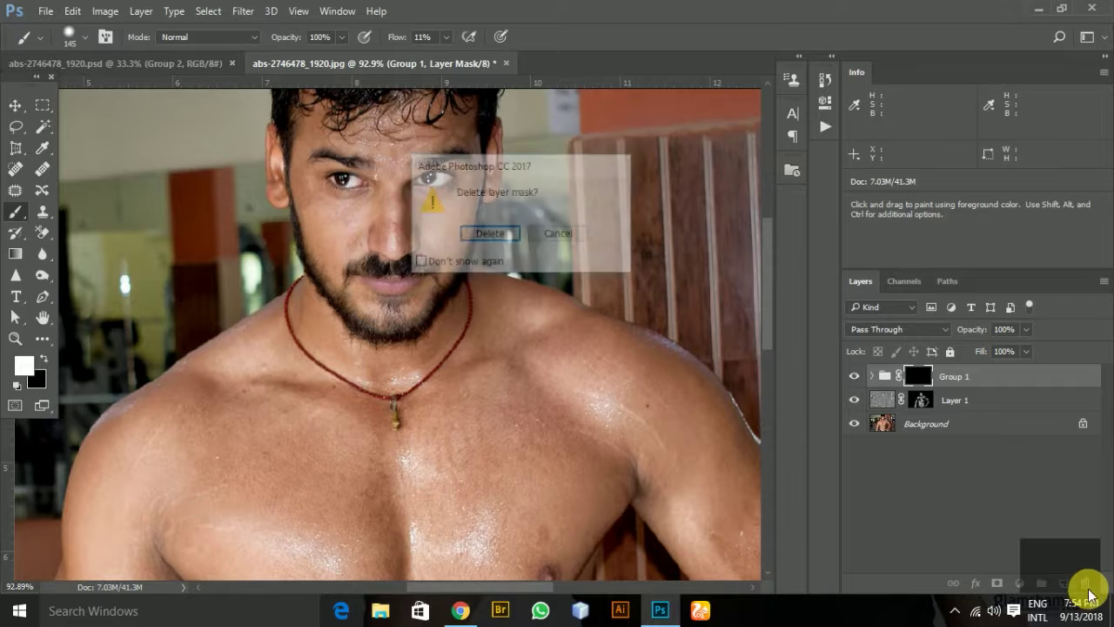
Delete the group's black mask and brush black over the man's face on the new white mask.
click(491, 234)
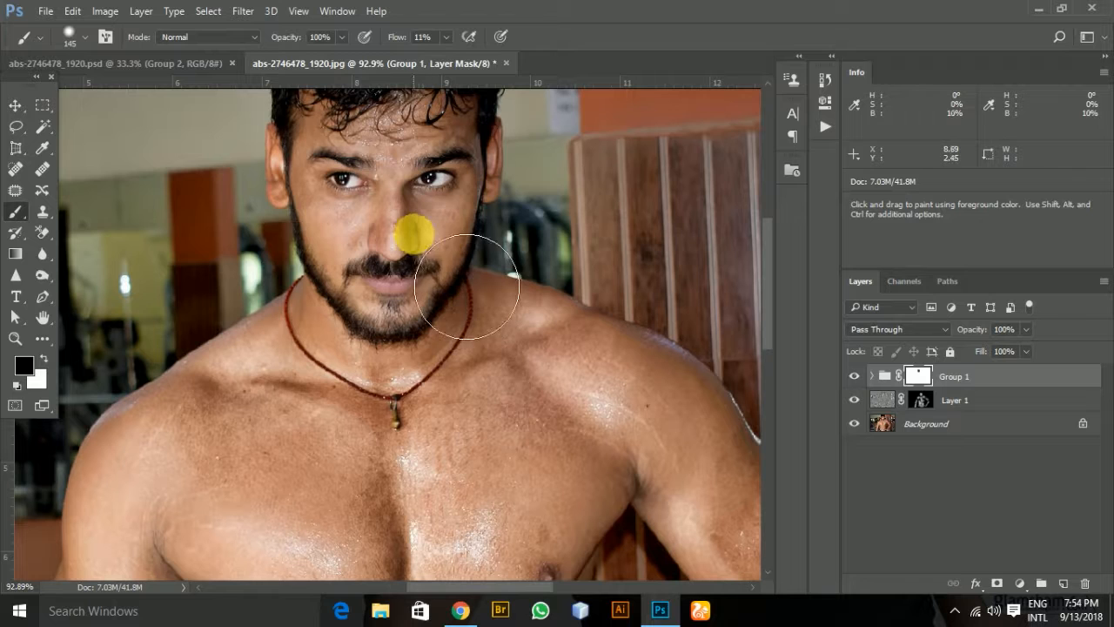
mouse_move(467, 261)
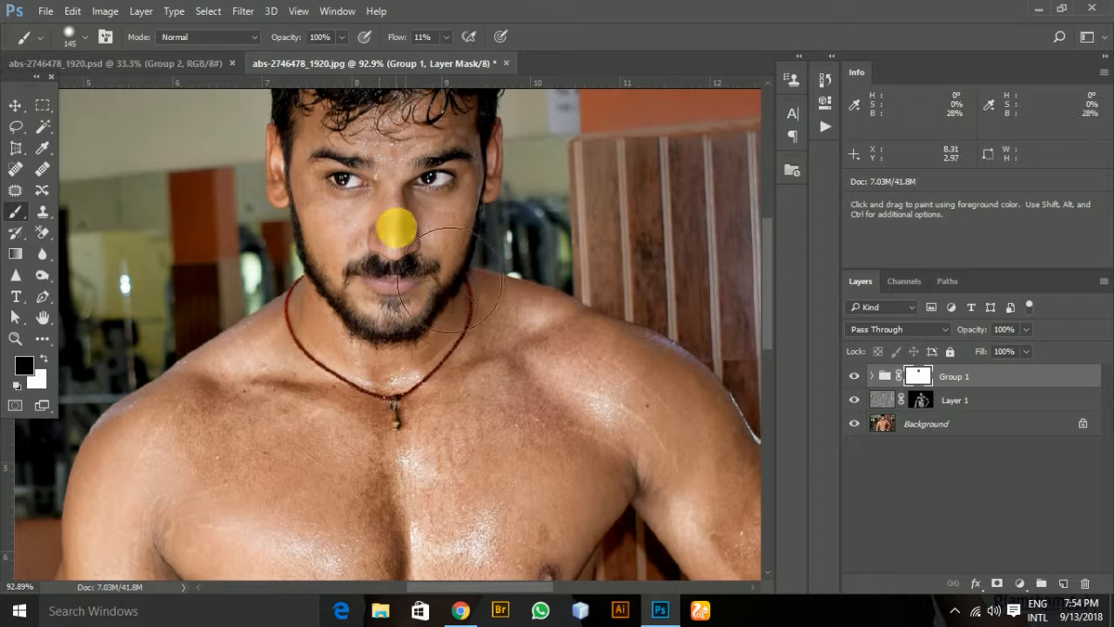
drag(391, 228, 333, 160)
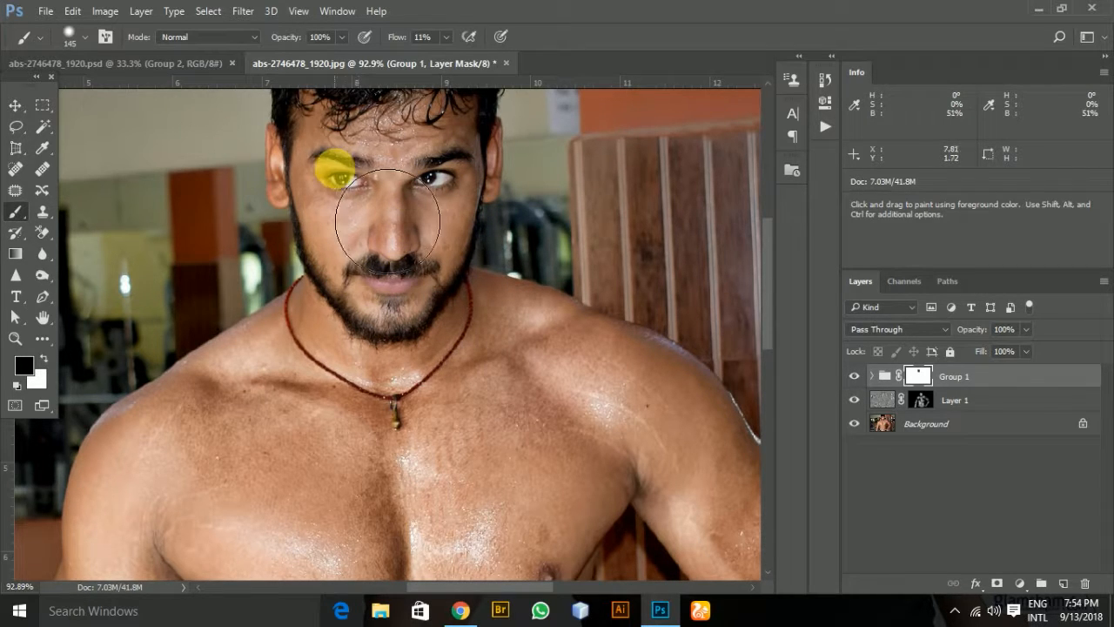
click(327, 165)
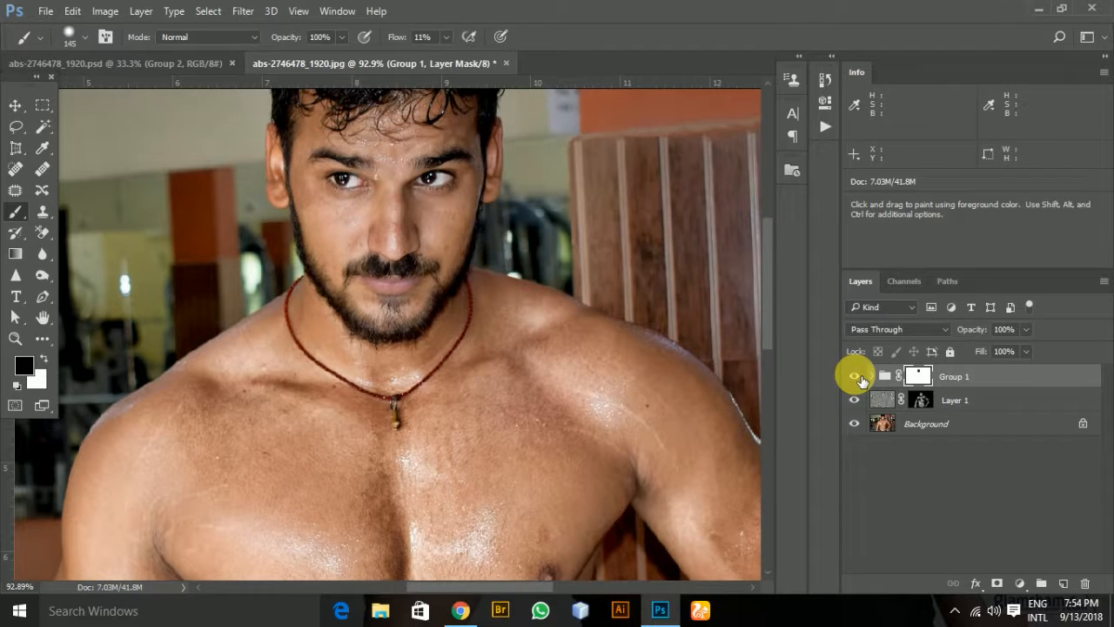
click(856, 376)
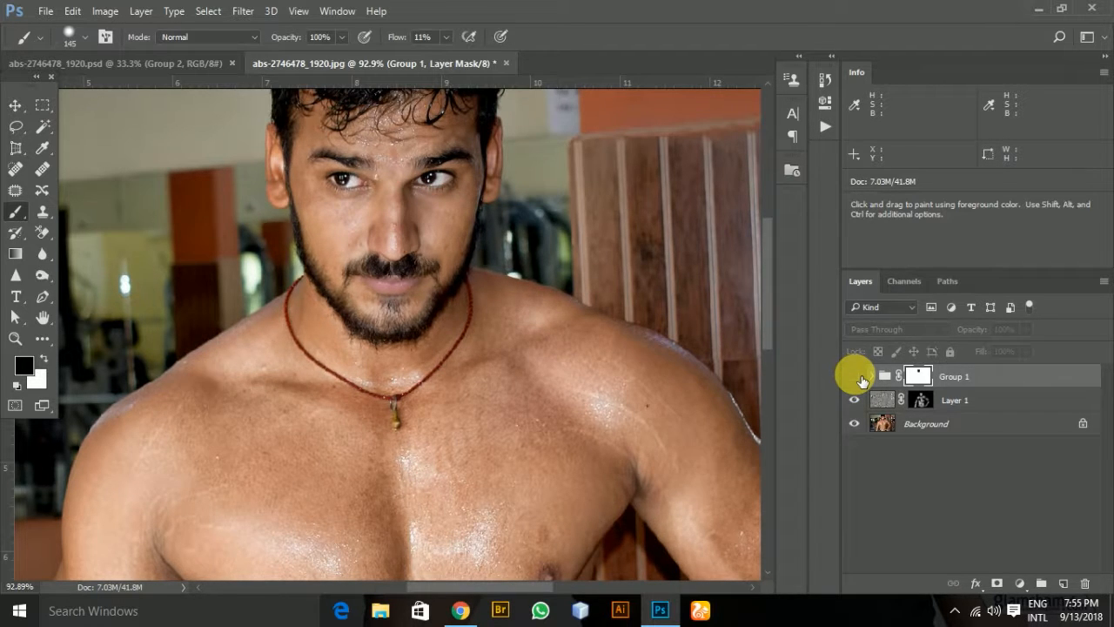
mouse_move(436, 484)
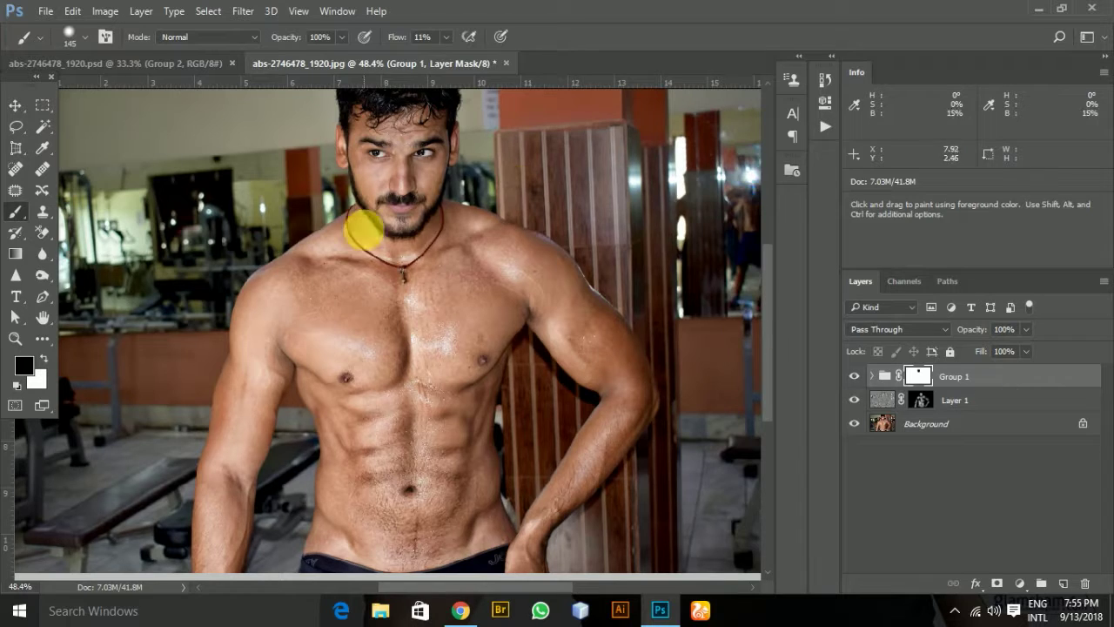
click(955, 399)
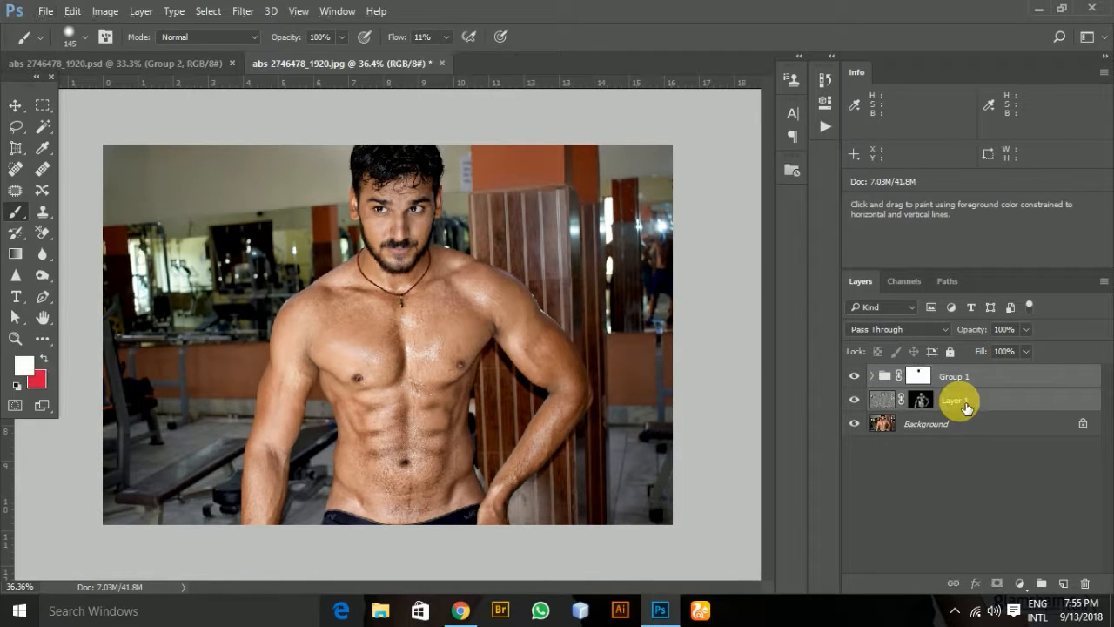